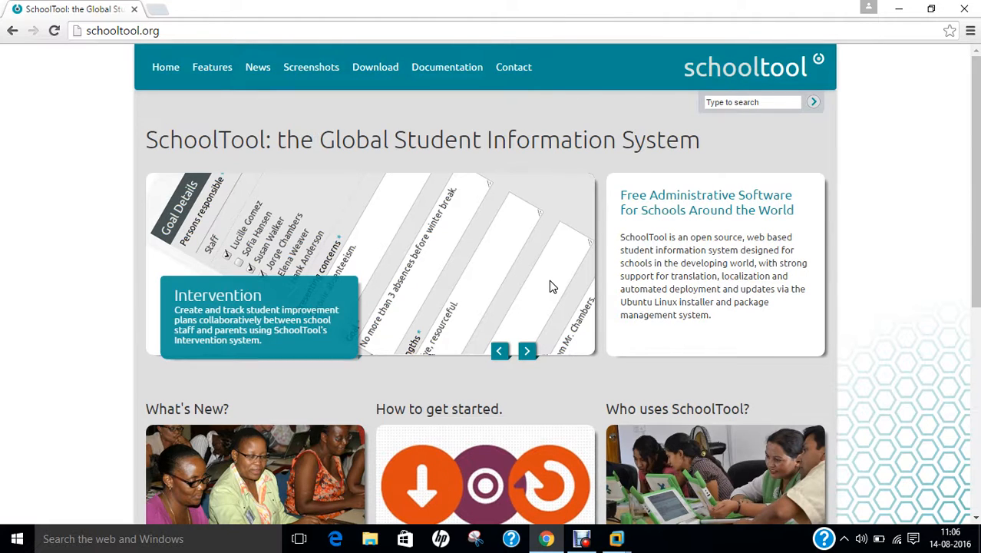
Browse the schooltool.org homepage in Chrome and scroll down its content.
{"action": "left_click", "coordinate": [528, 350]}
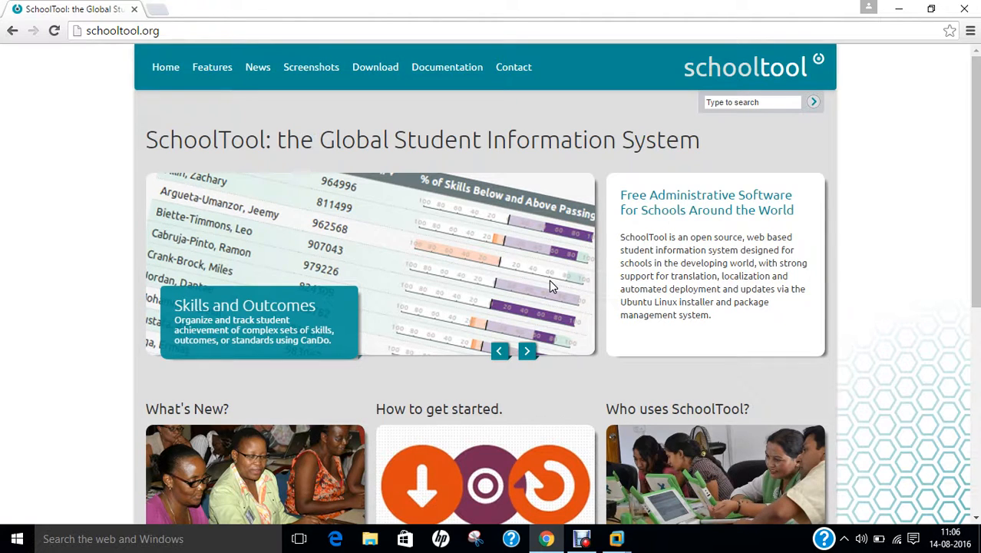
{"action": "left_click", "coordinate": [528, 350]}
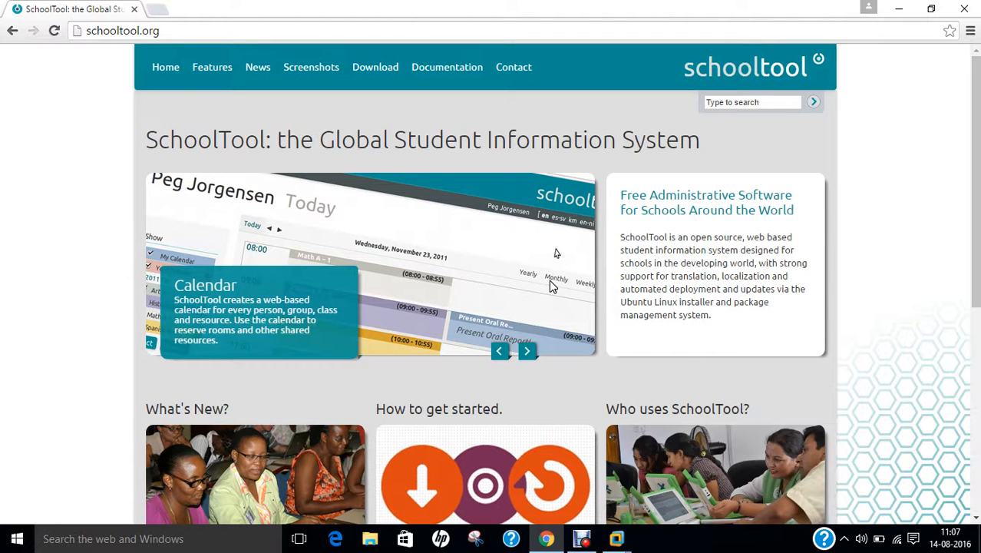
{"action": "left_click", "coordinate": [528, 350]}
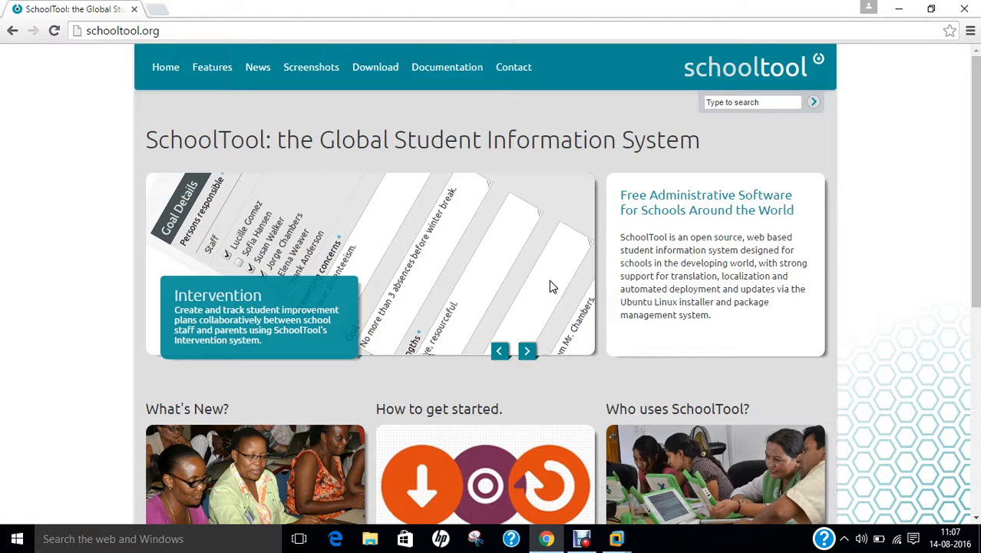
{"action": "left_click", "coordinate": [528, 350]}
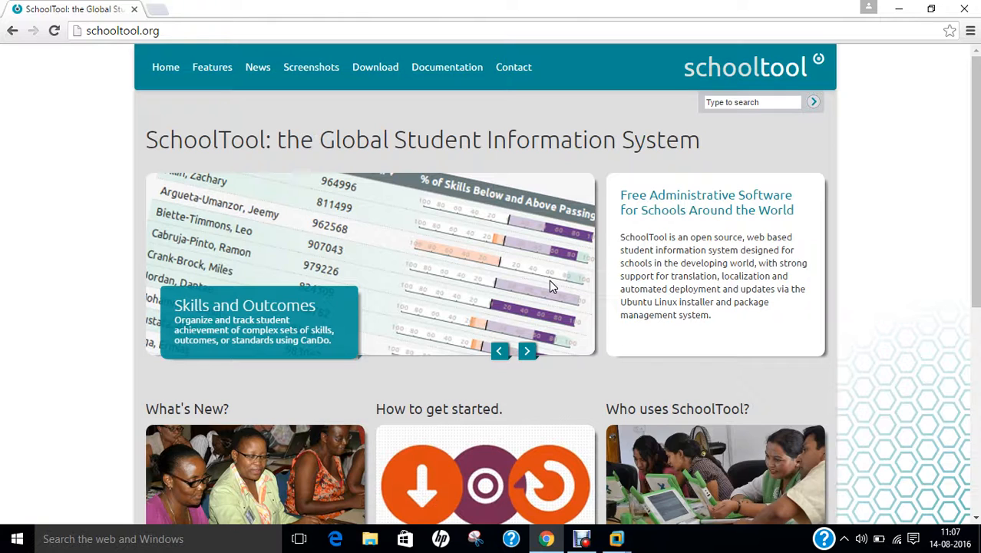
{"action": "left_click", "coordinate": [527, 350]}
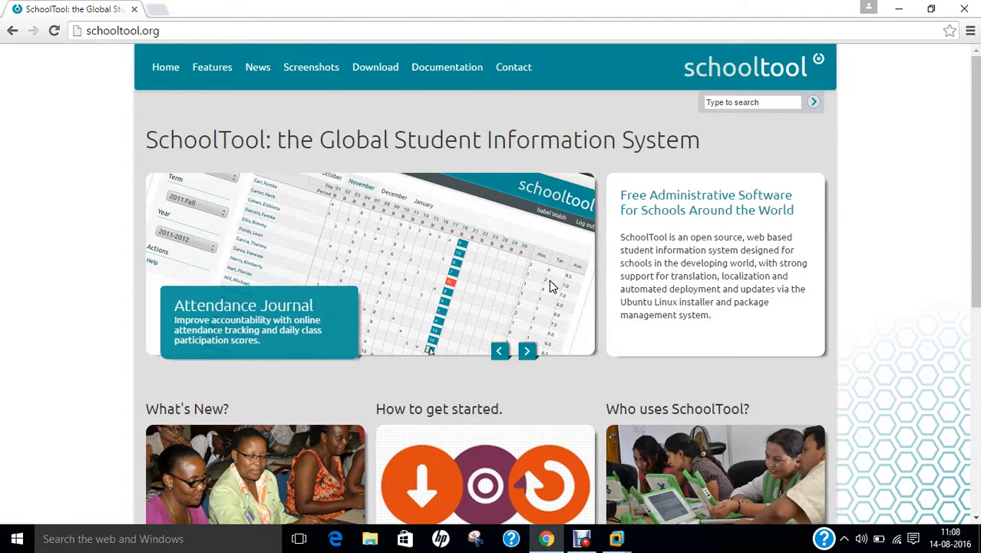
{"action": "left_click", "coordinate": [528, 350]}
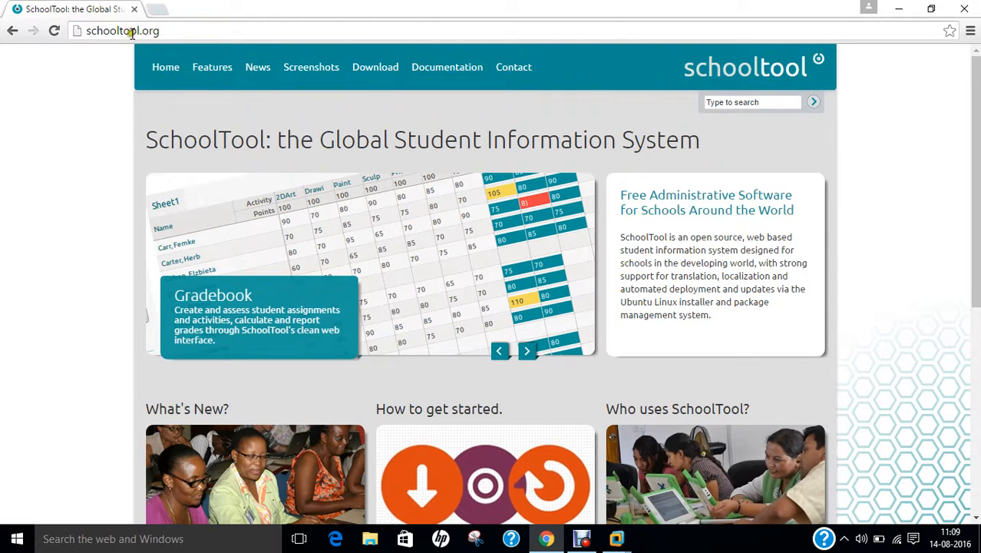
{"action": "mouse_move", "coordinate": [728, 221]}
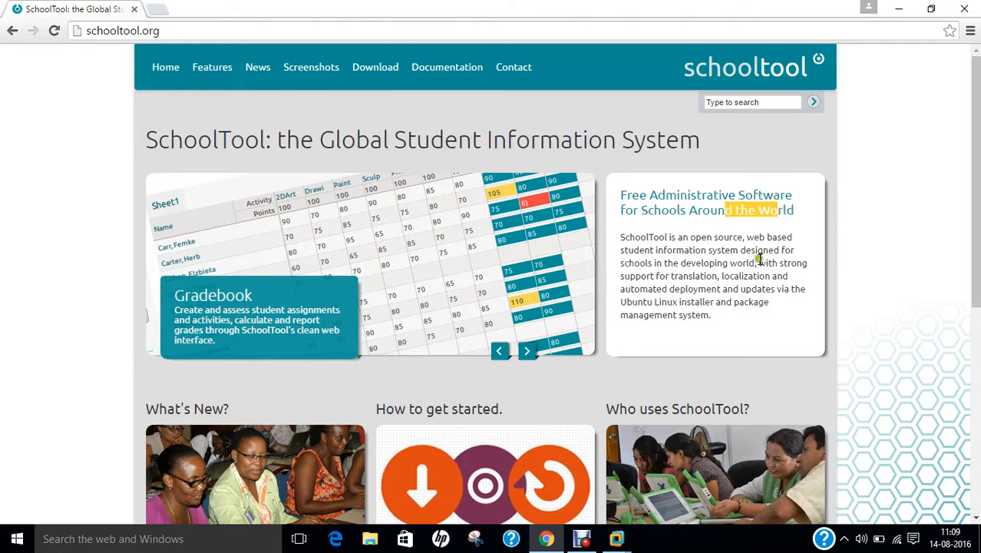
{"action": "scroll", "scroll_direction": "down", "scroll_amount": 3}
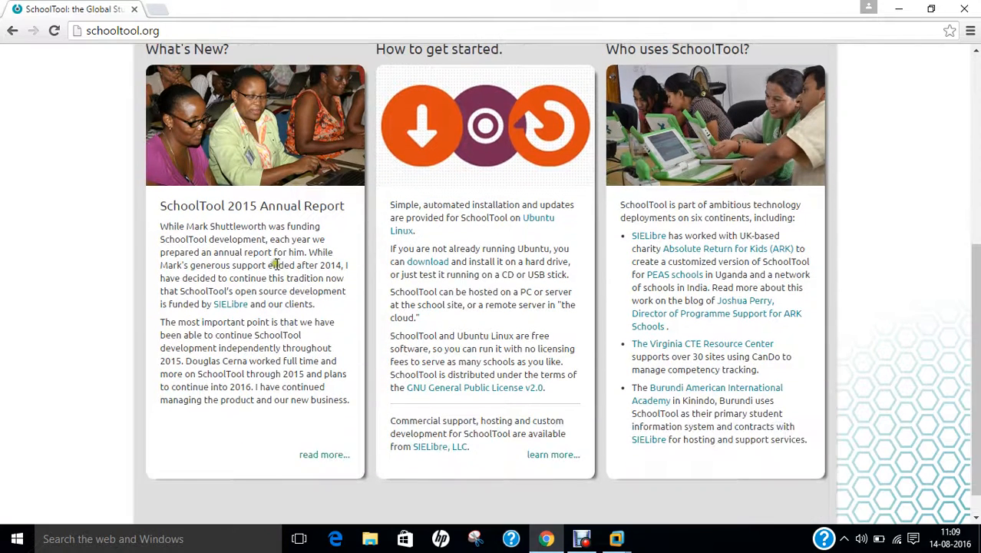
{"action": "mouse_move", "coordinate": [453, 304]}
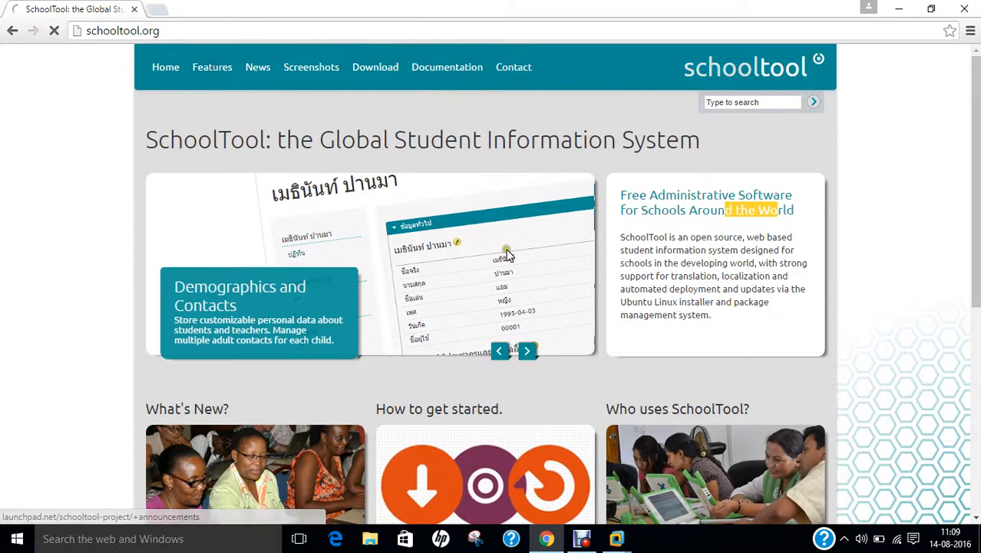
View the Overview of Features page, scrolling through gradebooks, attendance, calendars and technical features.
{"action": "left_click", "coordinate": [212, 67]}
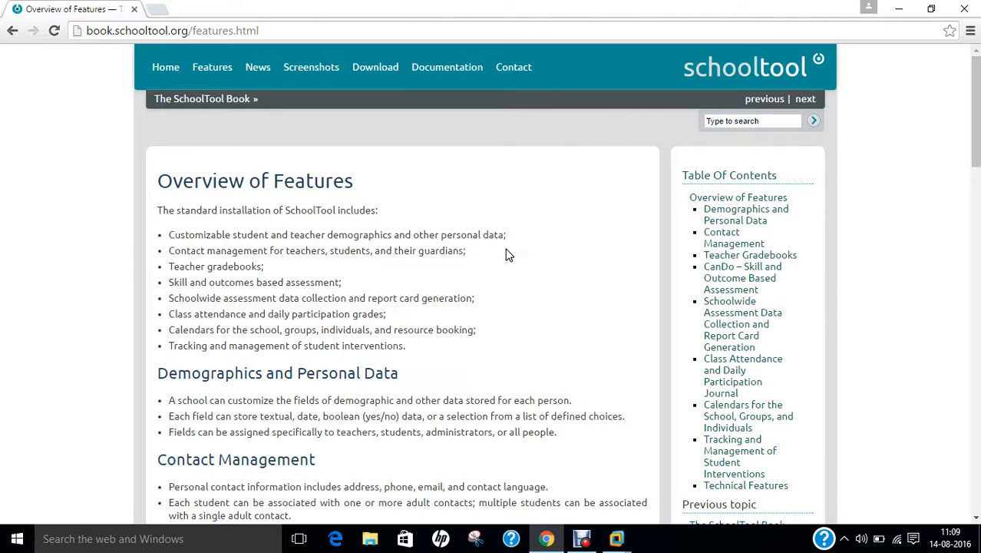
{"action": "scroll", "scroll_direction": "down", "scroll_amount": 3}
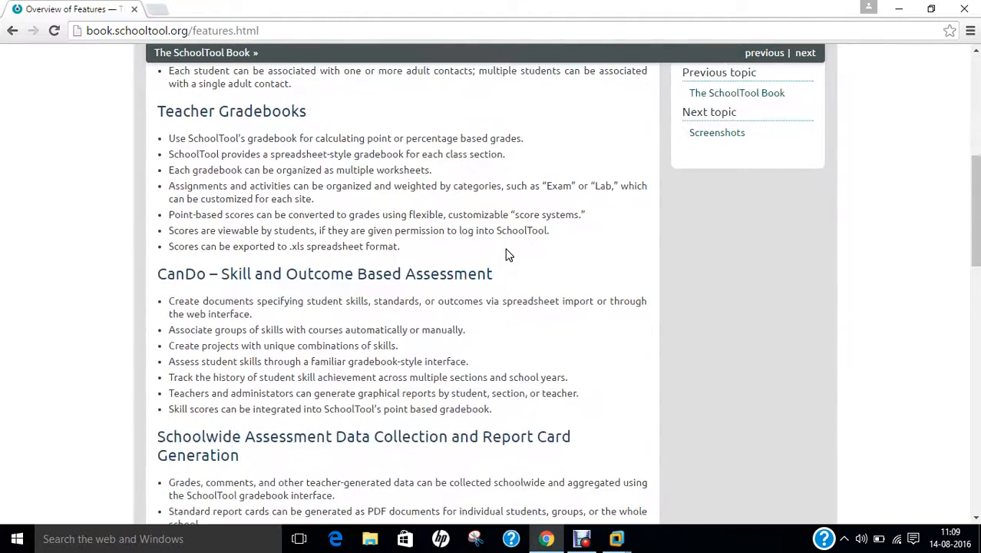
{"action": "scroll", "scroll_direction": "down", "scroll_amount": 3}
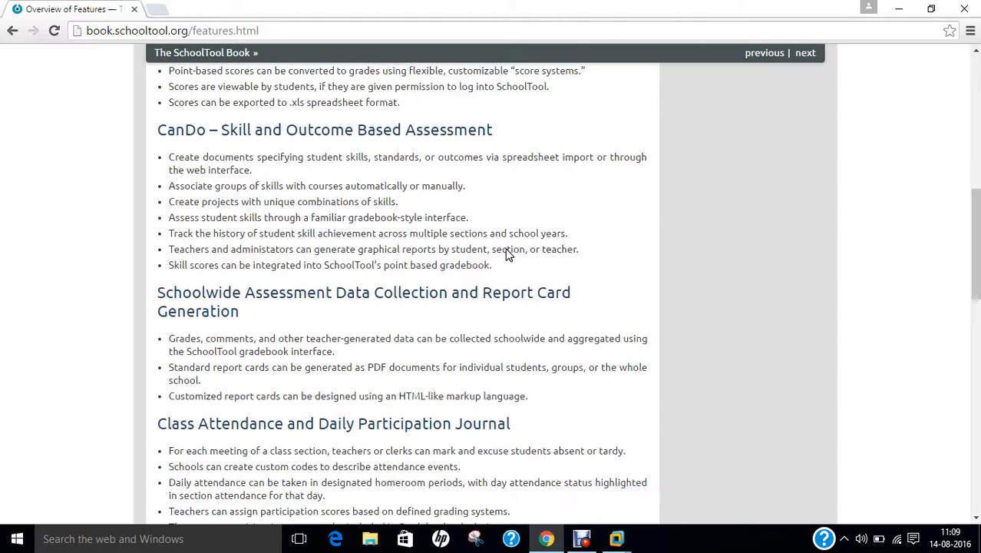
{"action": "scroll", "scroll_direction": "down", "scroll_amount": 3}
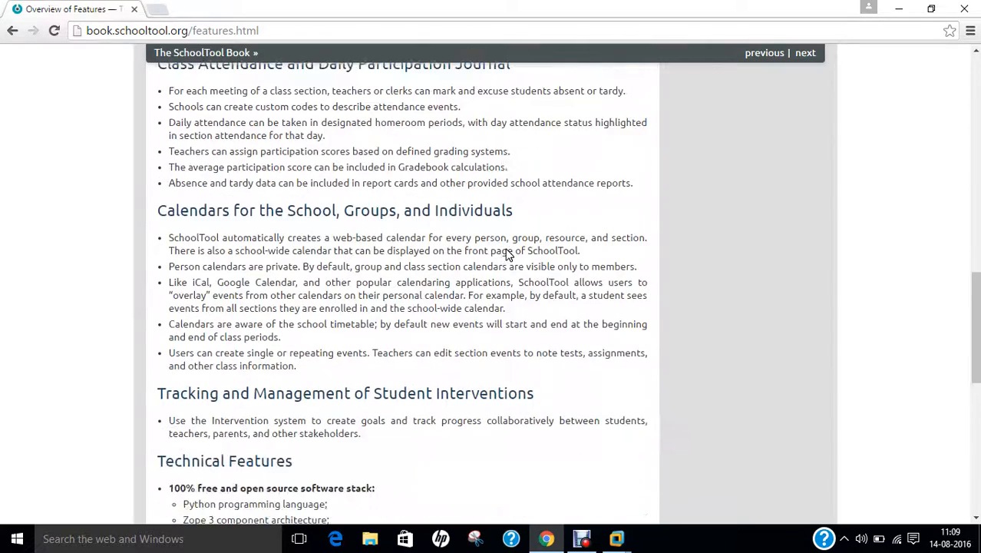
{"action": "scroll", "scroll_direction": "down", "scroll_amount": 3}
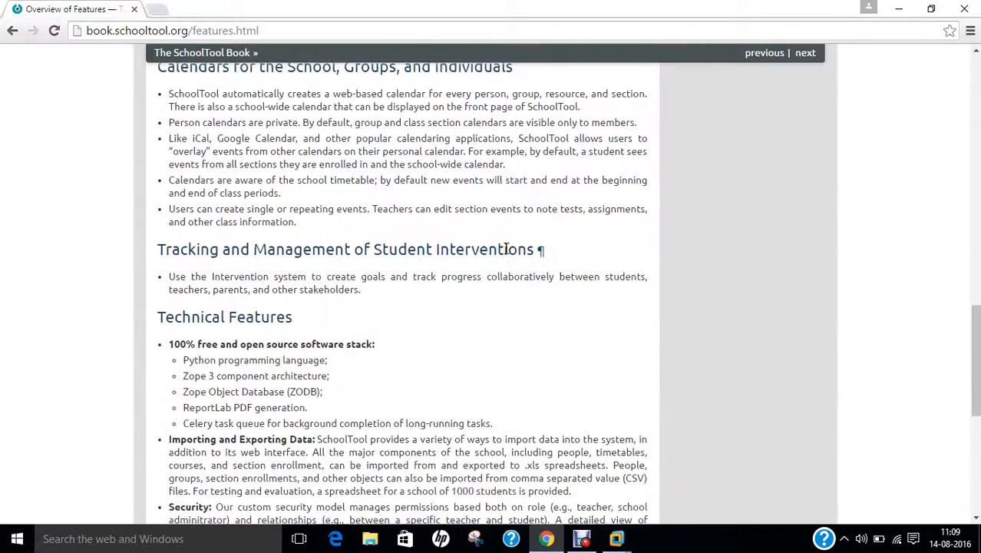
{"action": "scroll", "scroll_direction": "up", "scroll_amount": 3}
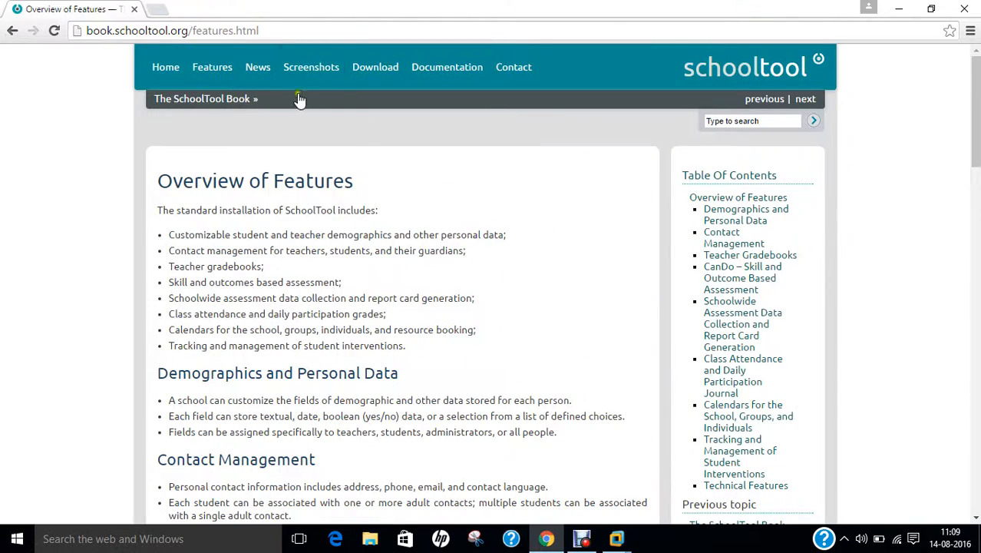
View the SchoolTool Screenshots page and scroll down through the images.
{"action": "left_click", "coordinate": [310, 67]}
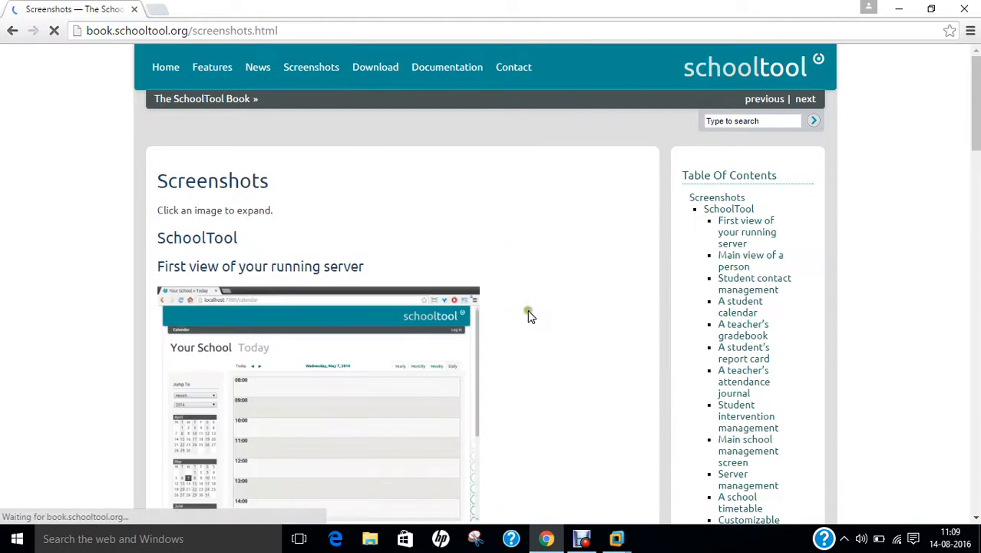
{"action": "scroll", "scroll_direction": "down", "scroll_amount": 3}
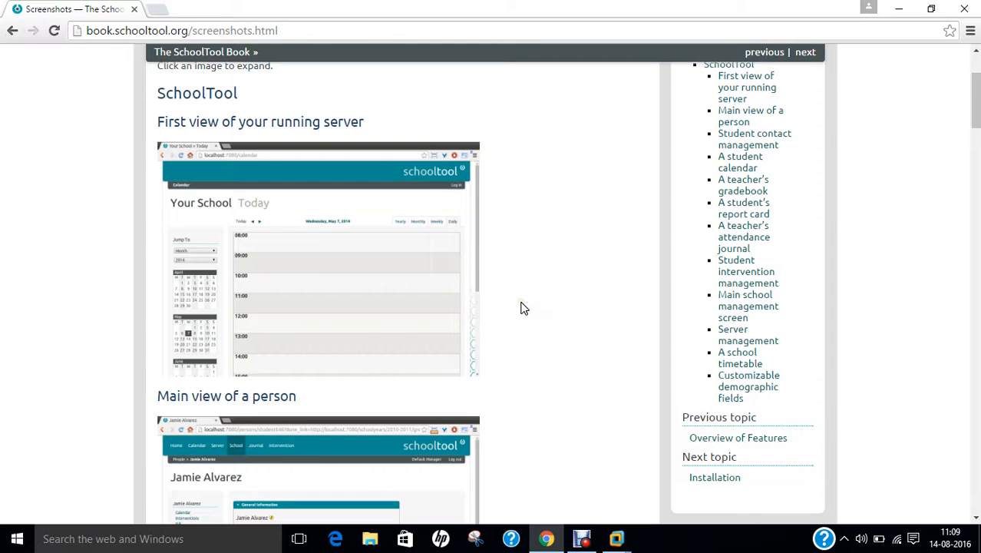
{"action": "scroll", "scroll_direction": "down", "scroll_amount": 3}
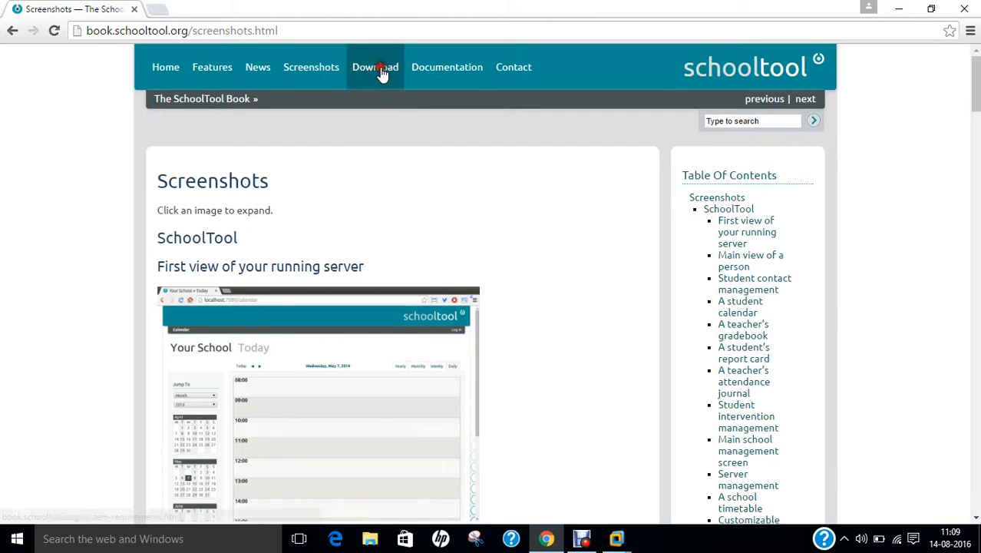
View the Download/System Requirements page, select Ubuntu 14.04 and scroll down the installation notes.
{"action": "left_click", "coordinate": [376, 67]}
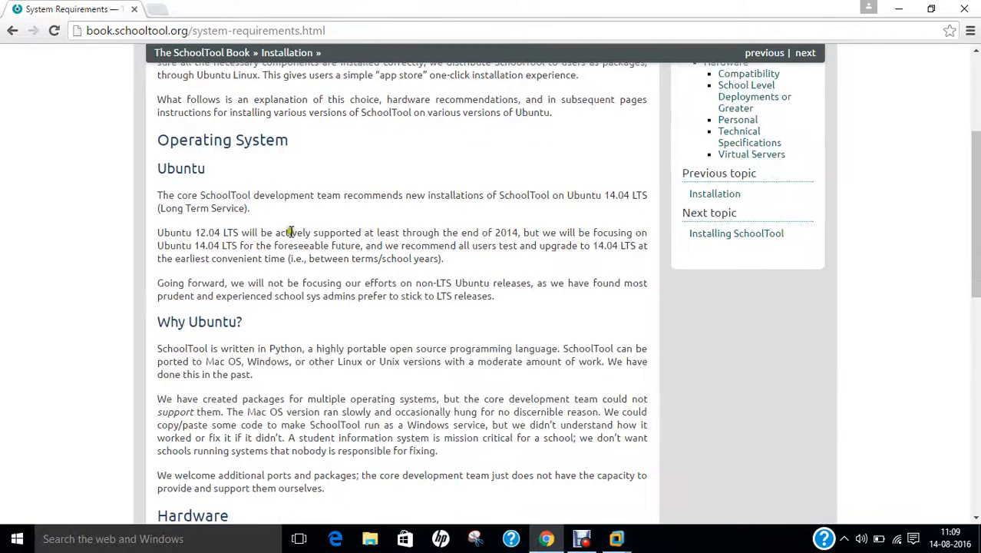
{"action": "double_click", "coordinate": [208, 232]}
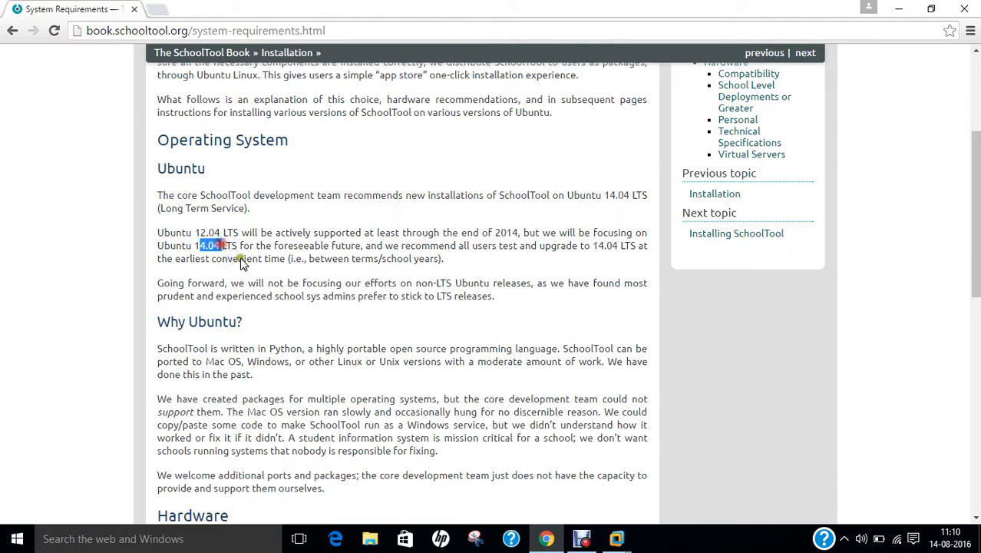
{"action": "scroll", "scroll_direction": "down", "scroll_amount": 3}
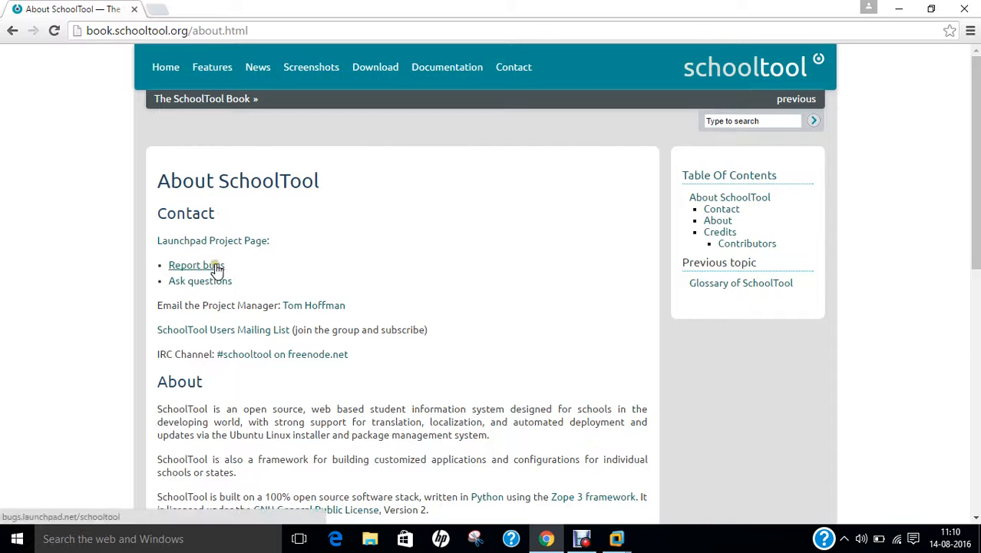
{"action": "mouse_move", "coordinate": [470, 337]}
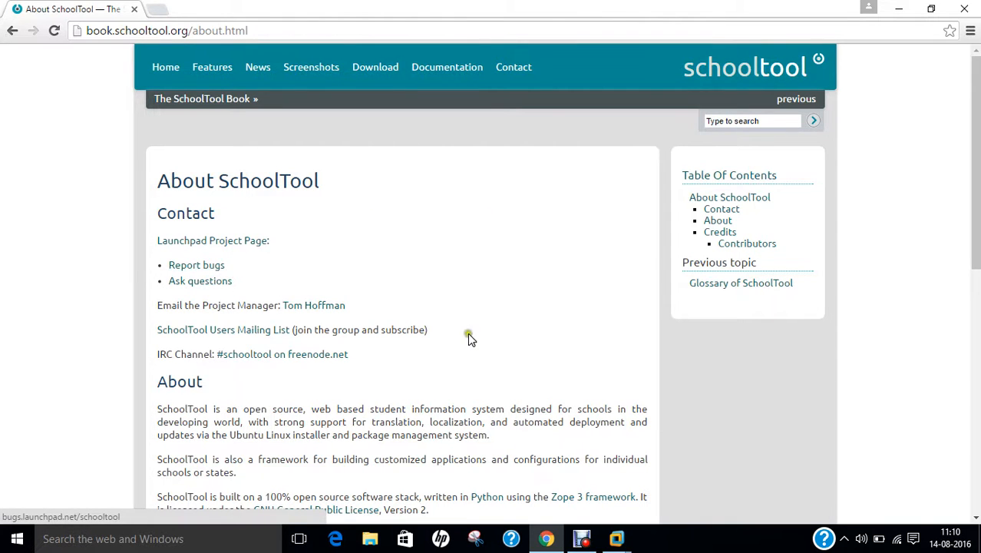
{"action": "scroll", "scroll_direction": "down", "scroll_amount": 3}
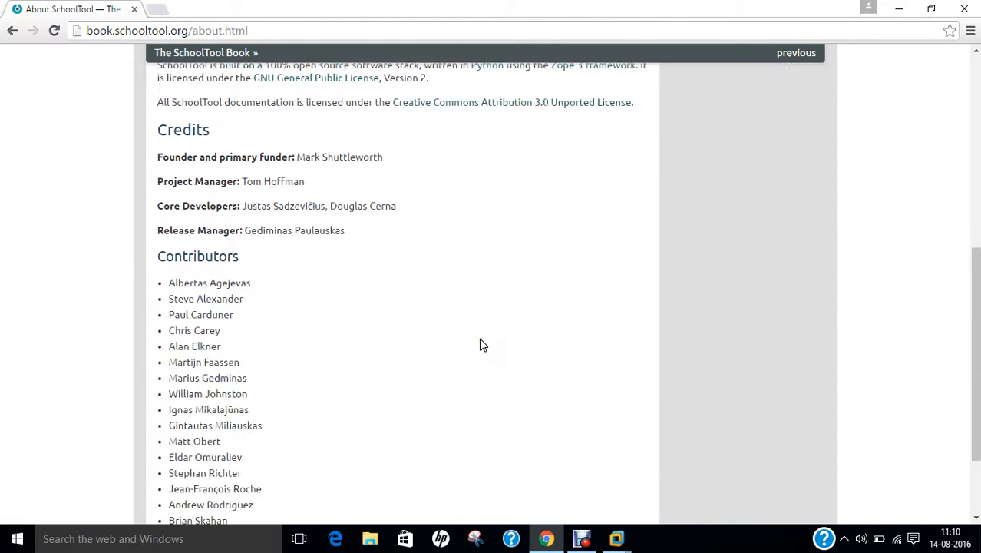
{"action": "scroll", "scroll_direction": "down", "scroll_amount": 3}
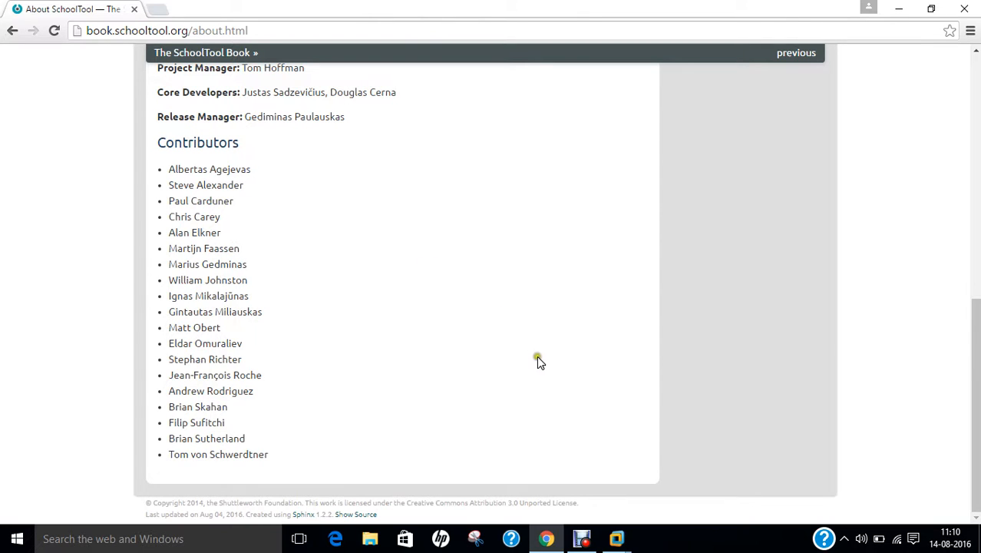
{"action": "mouse_move", "coordinate": [536, 359]}
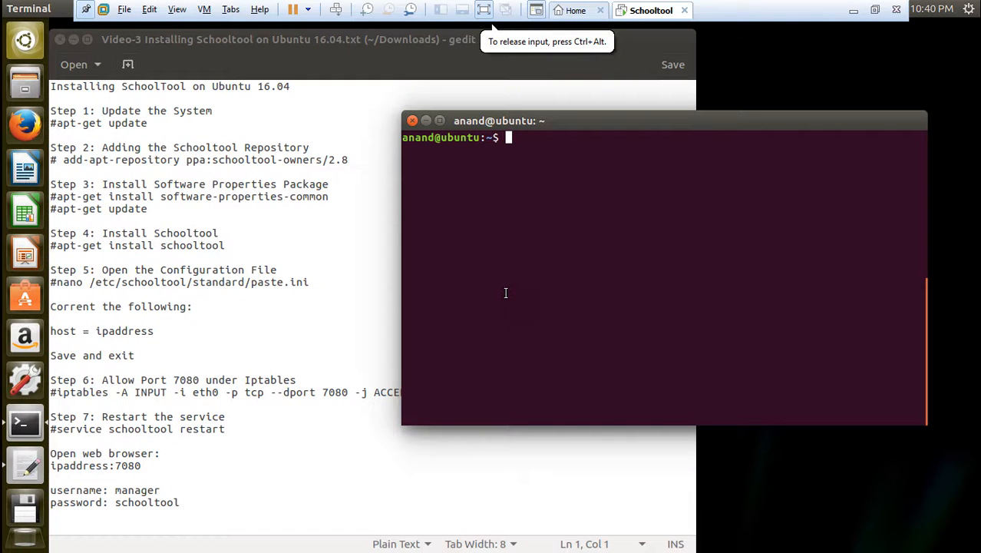
Open an Ubuntu terminal, switch to a root shell with su - and begin entering apt-get update.
{"action": "type", "text": "cl"}
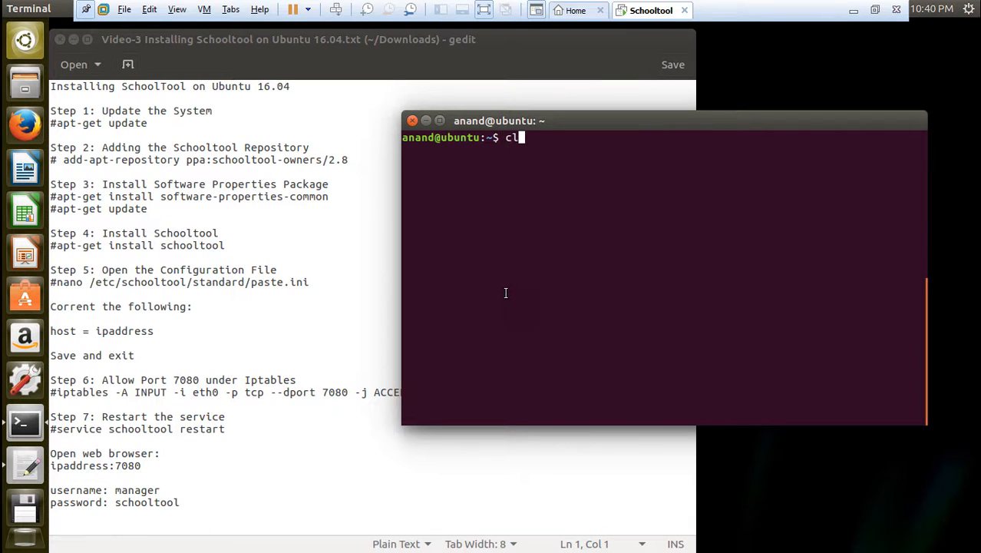
{"action": "key", "text": "ctrl+c"}
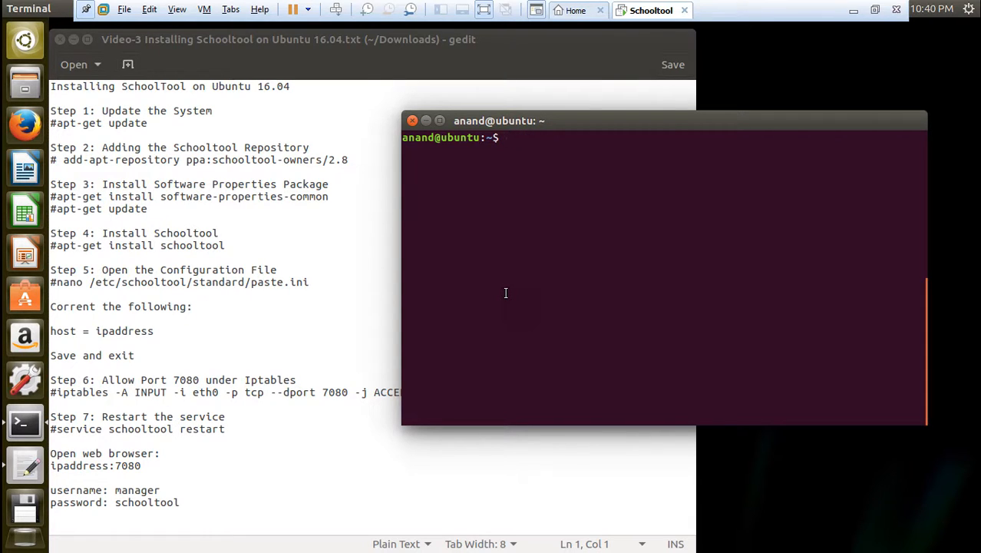
{"action": "type", "text": "su -"}
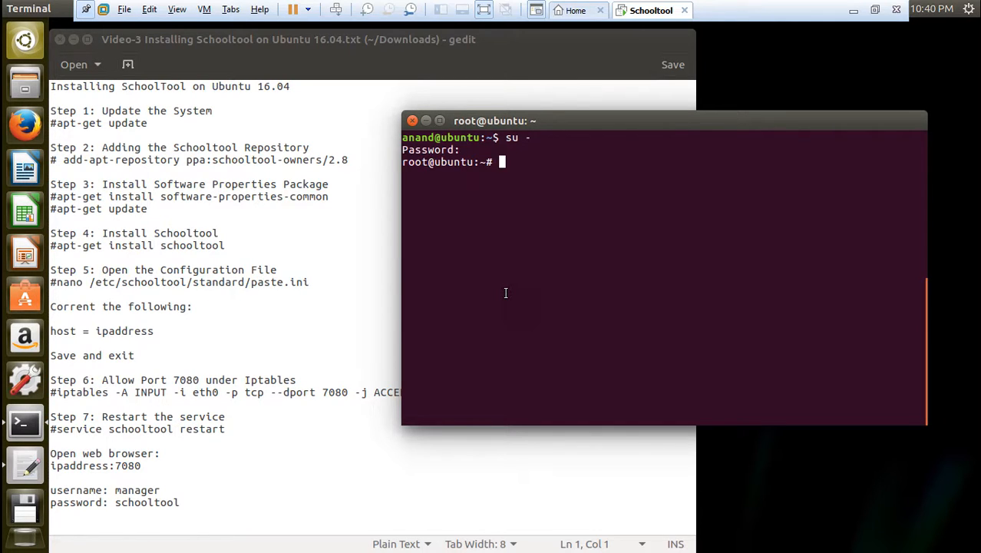
{"action": "type", "text": "apt"}
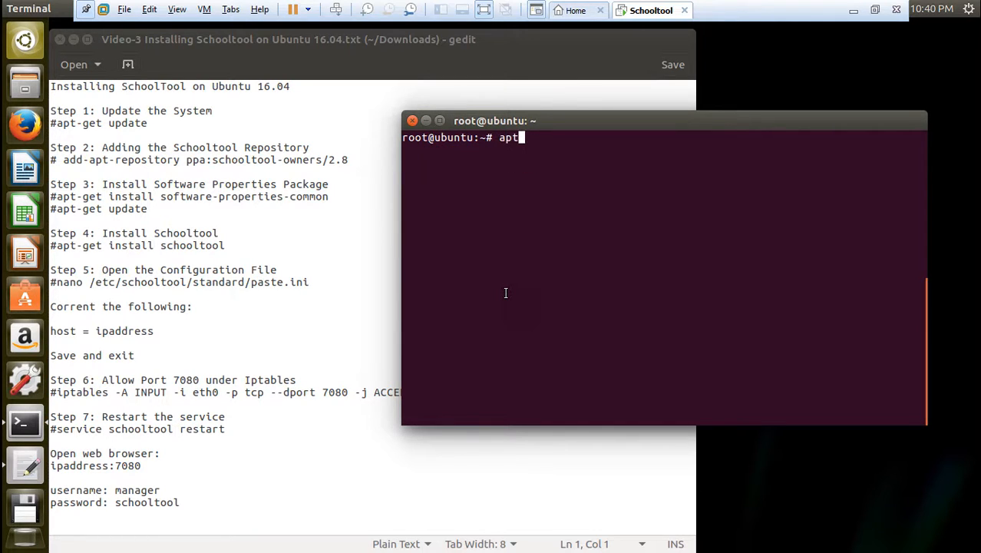
{"action": "type", "text": "-get up"}
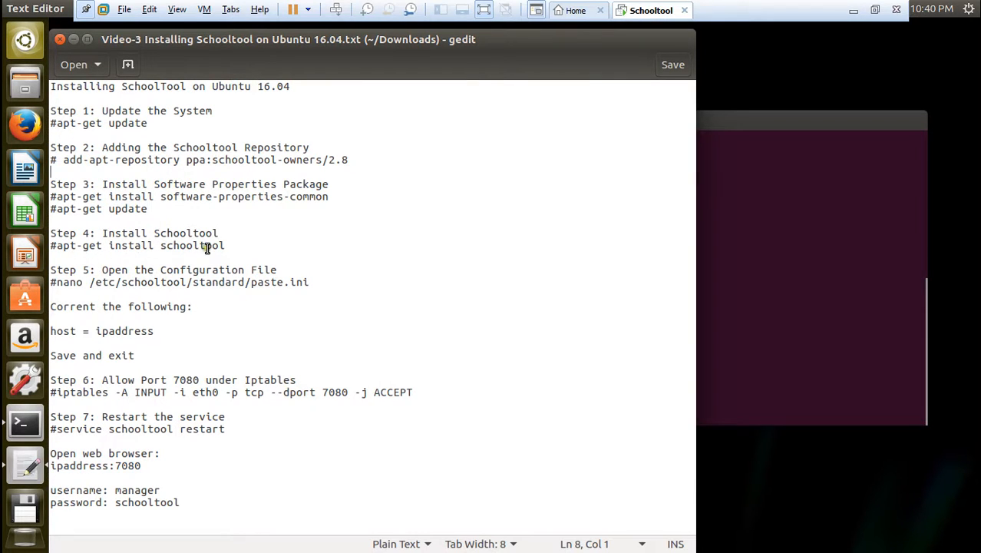
{"action": "mouse_move", "coordinate": [239, 158]}
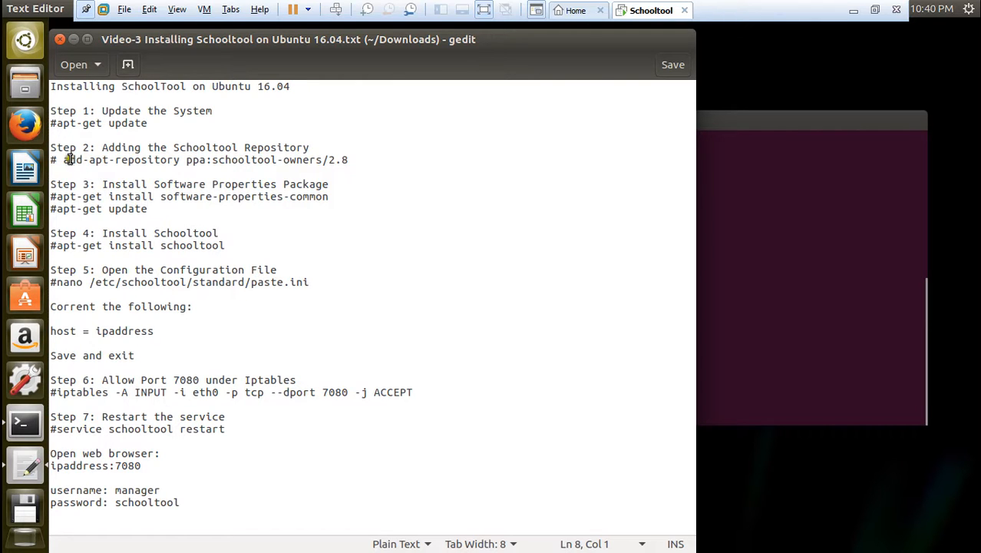
Copy the Step 2 add-apt-repository command from the gedit notes and clear the terminal.
{"action": "left_click_drag", "start_coordinate": [63, 158], "coordinate": [315, 158]}
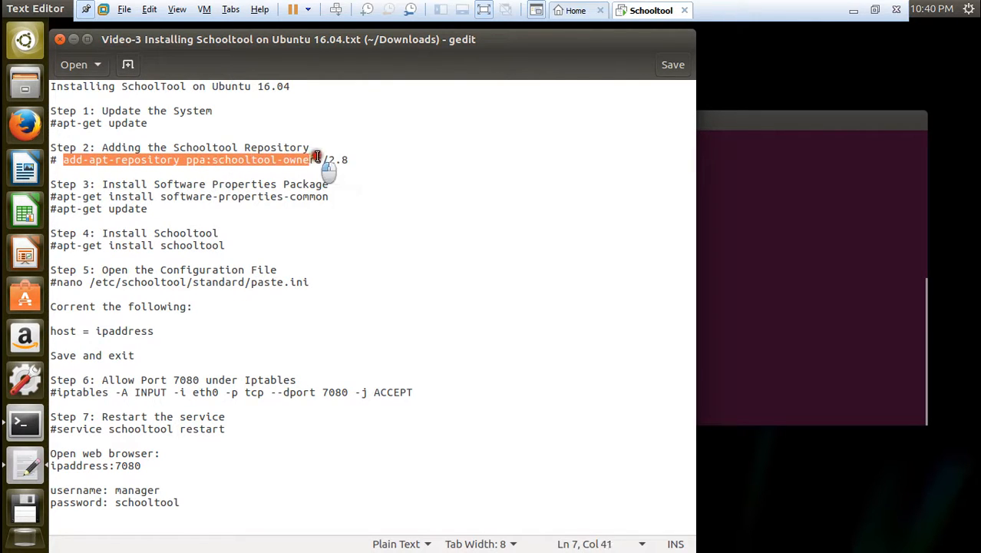
{"action": "right_click", "coordinate": [319, 158]}
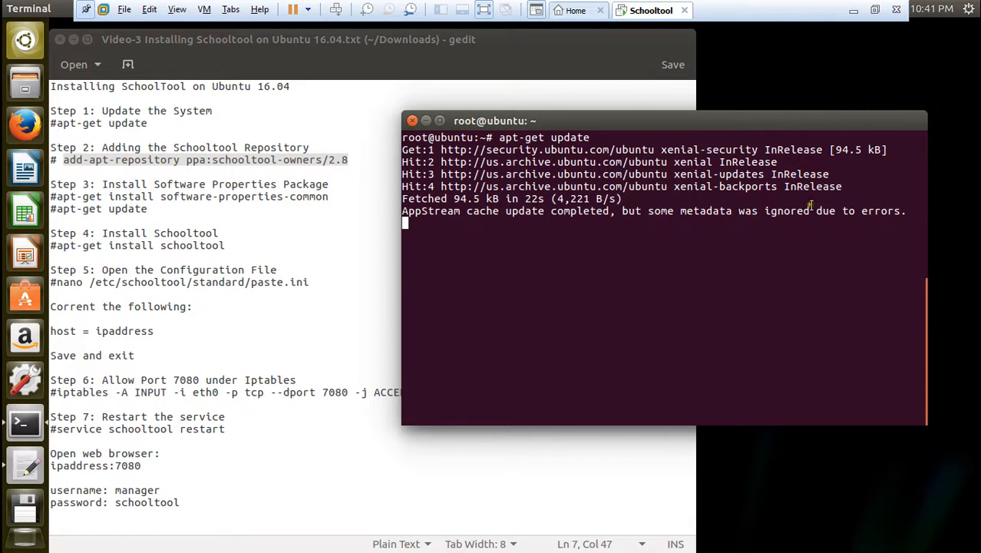
{"action": "mouse_move", "coordinate": [709, 316]}
{"action": "type", "text": "apt-get update"}
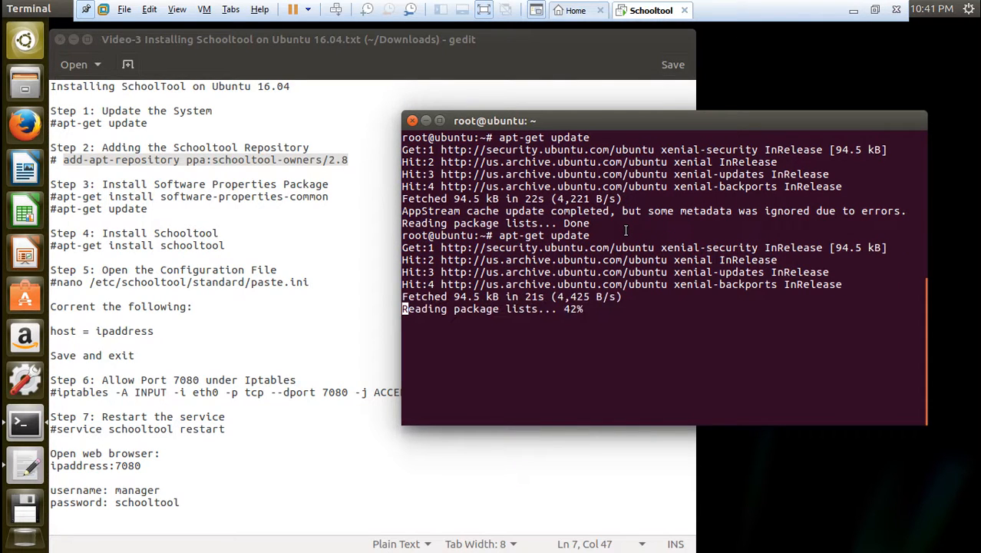
{"action": "type", "text": "cle"}
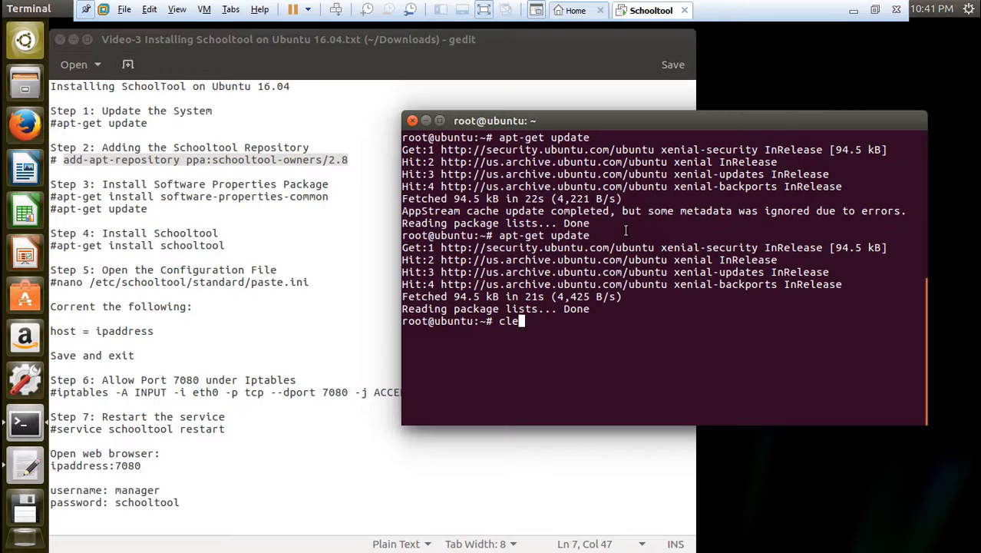
Paste and run the add-apt-repository schooltool-owners/2.8 command, confirming with Enter.
{"action": "right_click", "coordinate": [621, 227]}
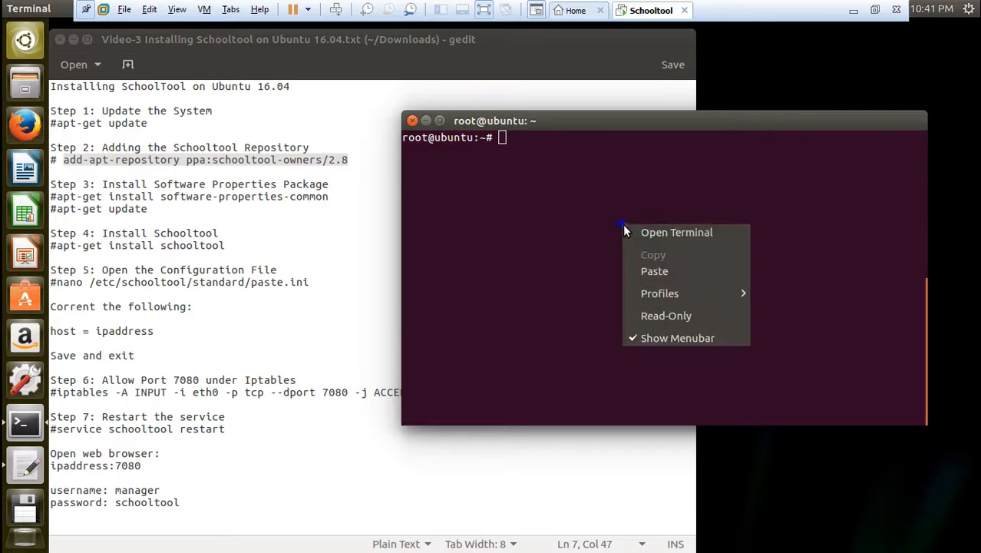
{"action": "left_click", "coordinate": [654, 270]}
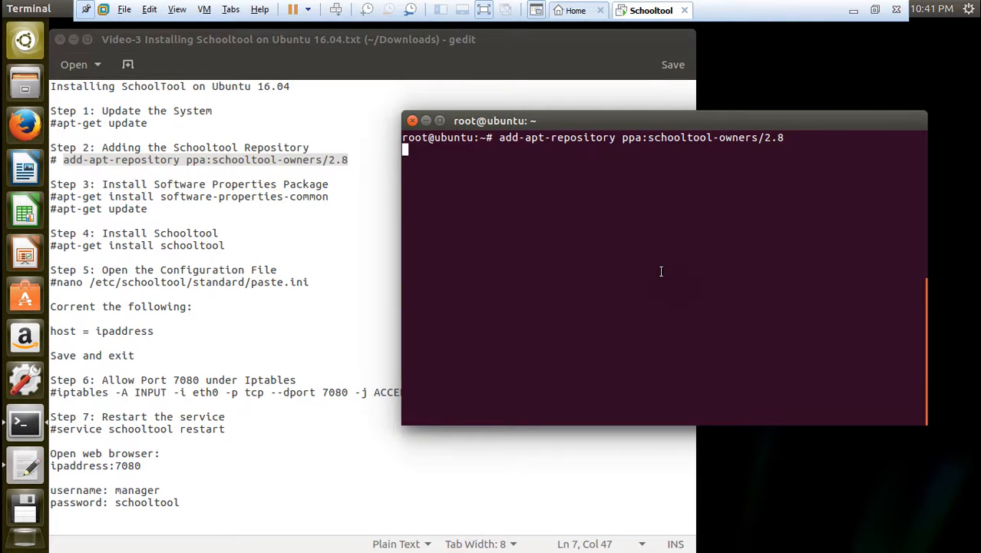
{"action": "mouse_move", "coordinate": [386, 207]}
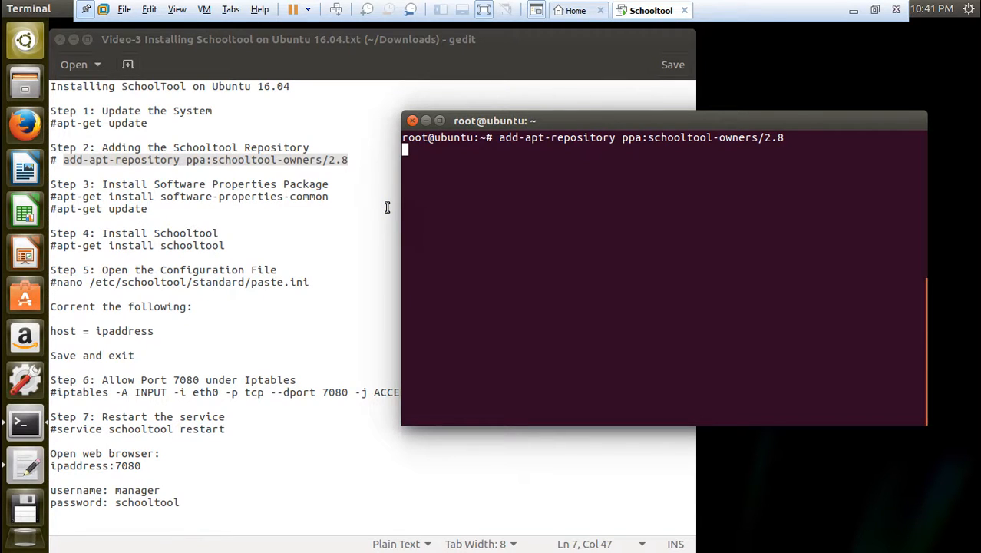
{"action": "key", "text": "Return"}
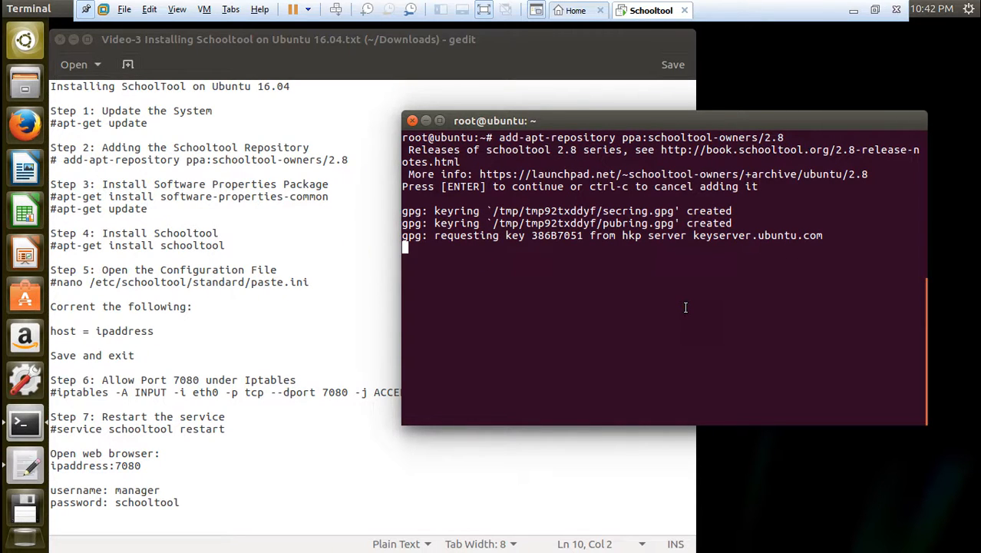
Run apt-get install software-properties-common from Step 3 of the notes and answer y.
{"action": "left_click", "coordinate": [177, 197]}
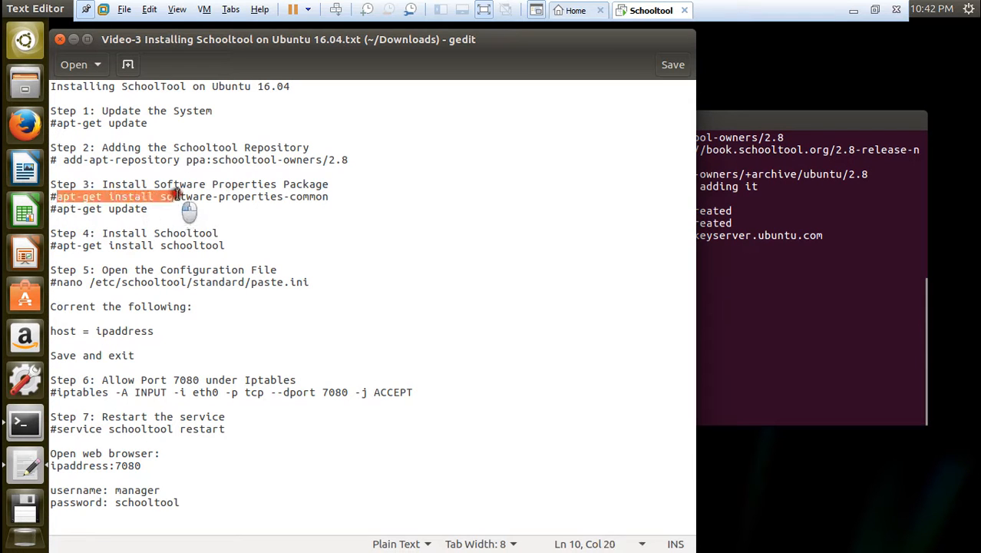
{"action": "right_click", "coordinate": [184, 196]}
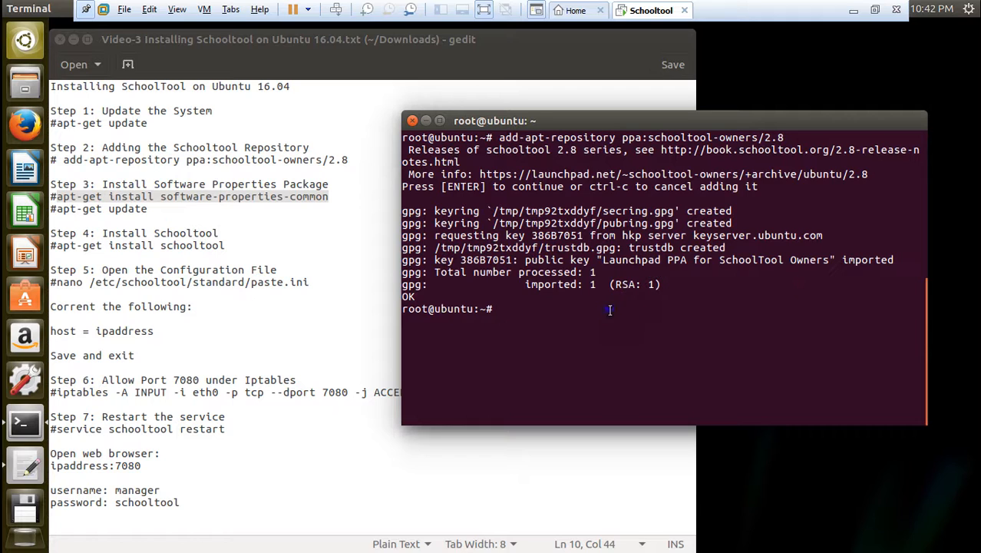
{"action": "type", "text": "apt-get install software-properties-common"}
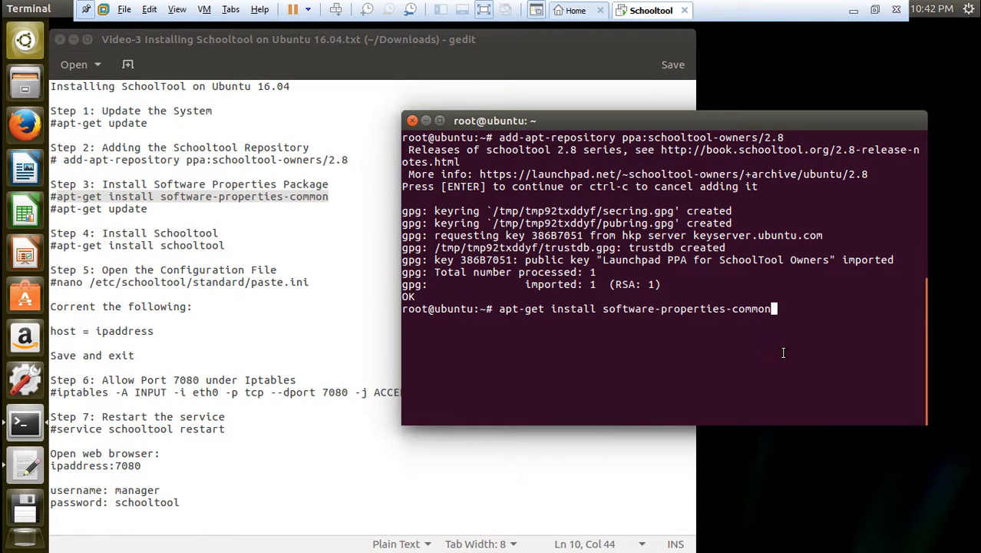
{"action": "key", "text": "Return"}
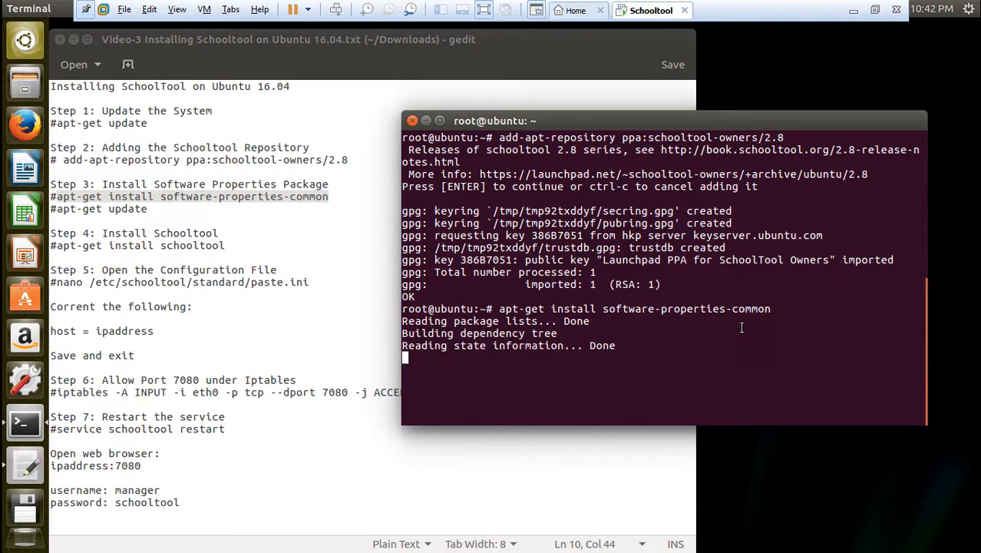
{"action": "type", "text": "you want to continue? [Y/n] y"}
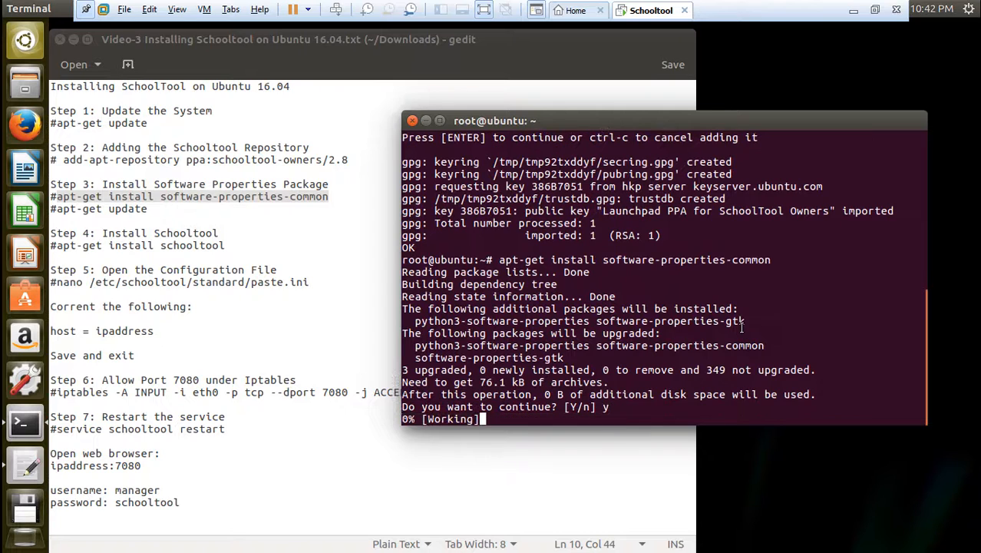
{"action": "mouse_move", "coordinate": [705, 335]}
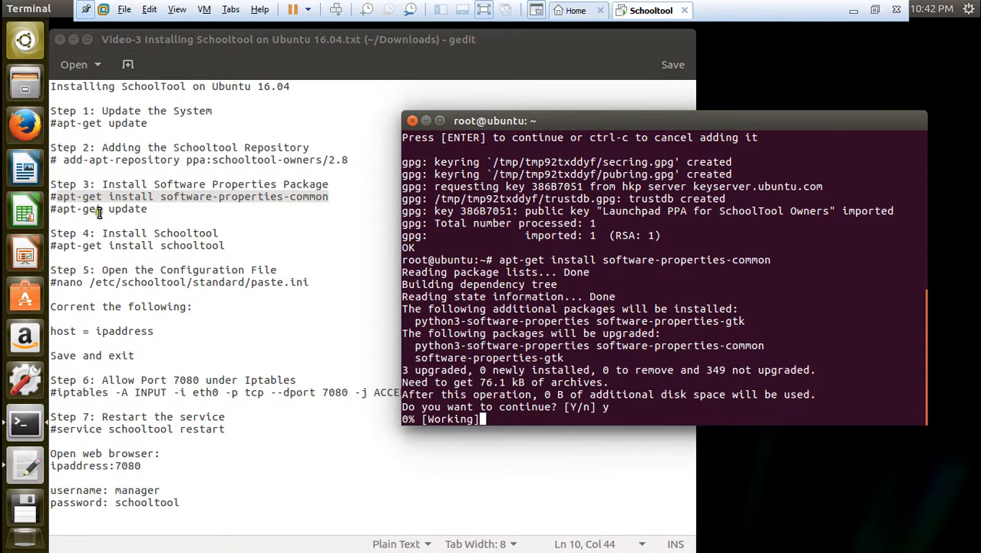
{"action": "mouse_move", "coordinate": [606, 366]}
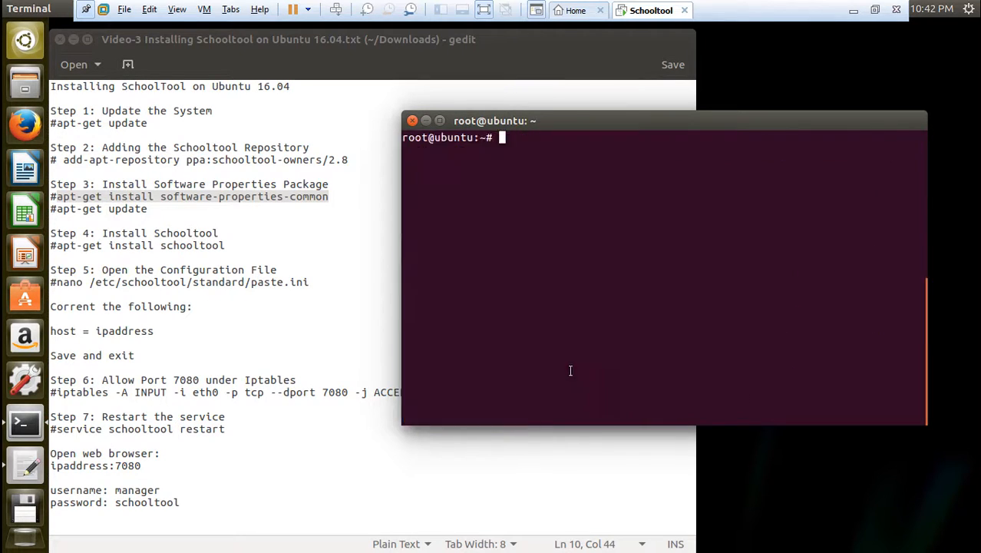
Run apt-get update in the root terminal to refresh the package lists.
{"action": "type", "text": "apt-"}
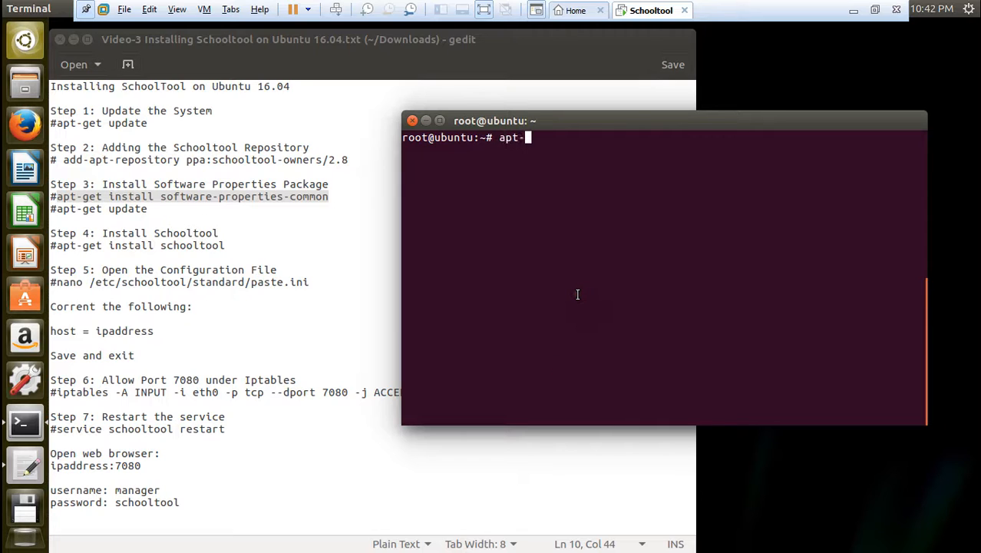
{"action": "type", "text": "get update"}
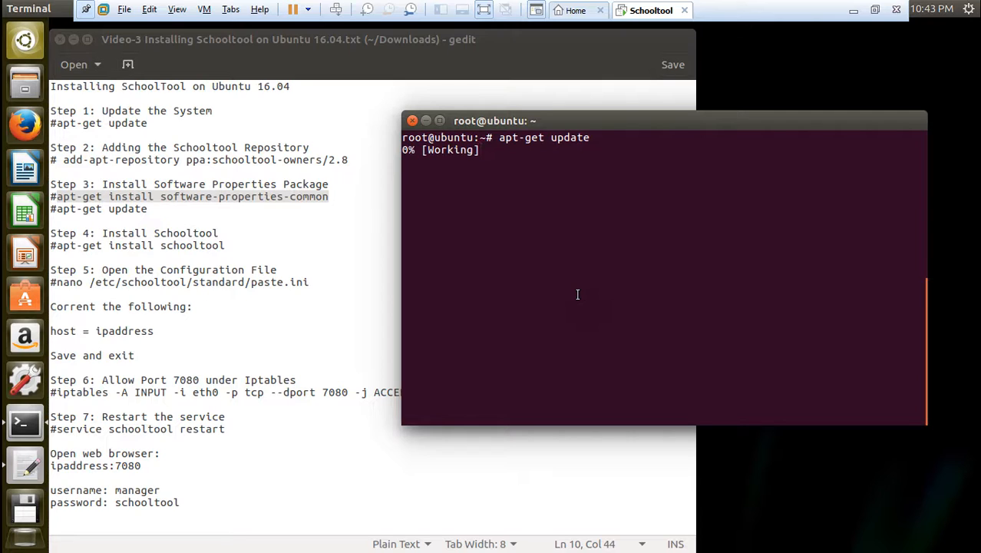
{"action": "mouse_move", "coordinate": [547, 253]}
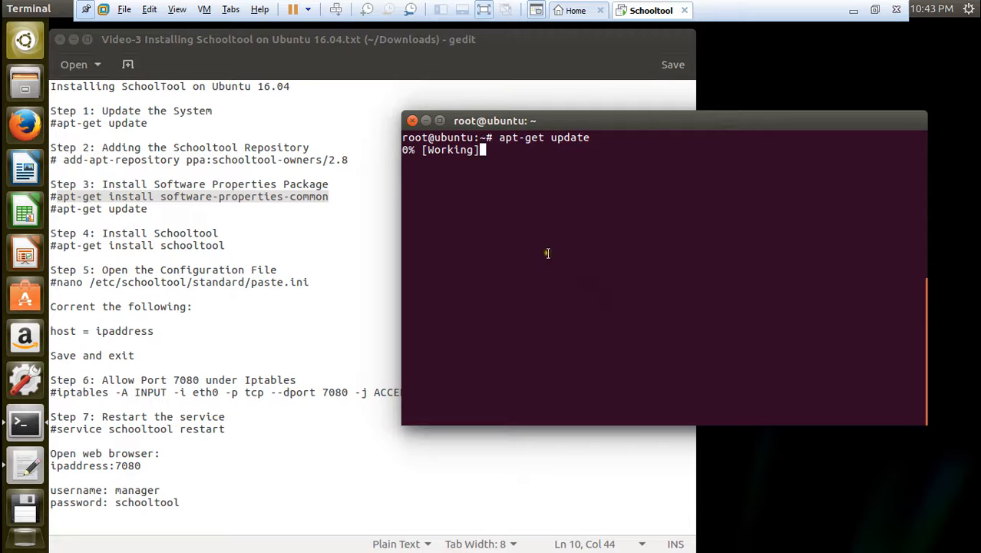
{"action": "mouse_move", "coordinate": [596, 253]}
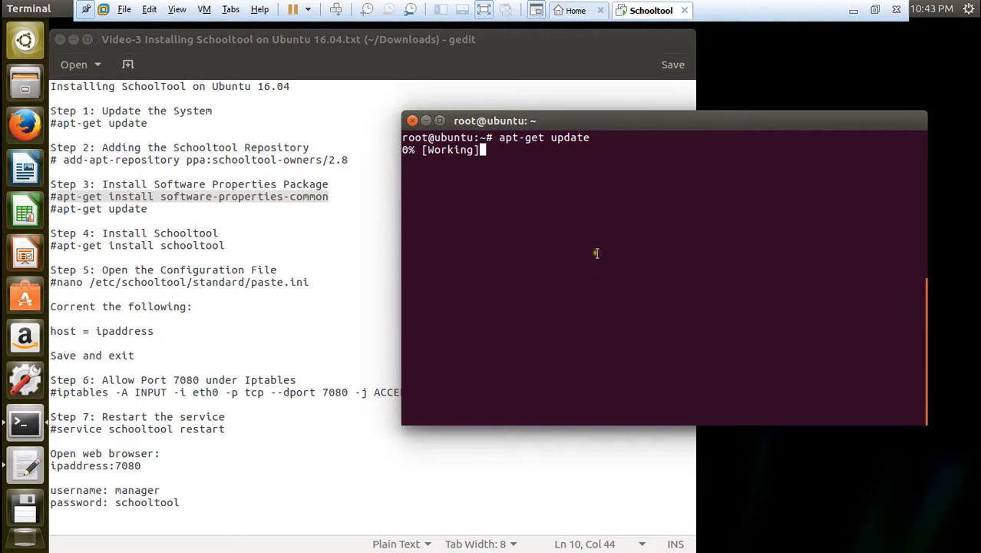
{"action": "mouse_move", "coordinate": [593, 321]}
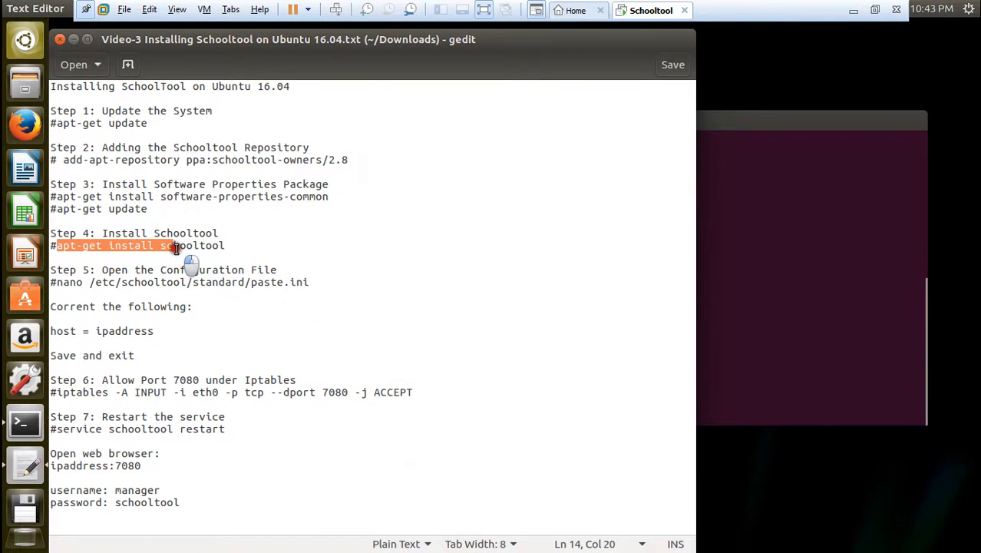
Copy the Step 4 apt-get install schooltool command, run it after clearing the terminal and answer y.
{"action": "right_click", "coordinate": [176, 245]}
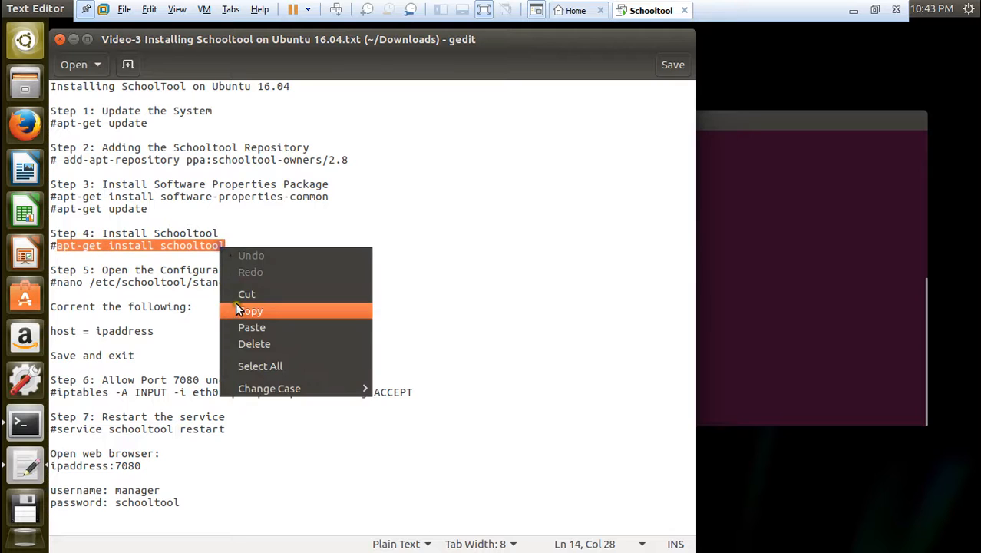
{"action": "left_click", "coordinate": [252, 310]}
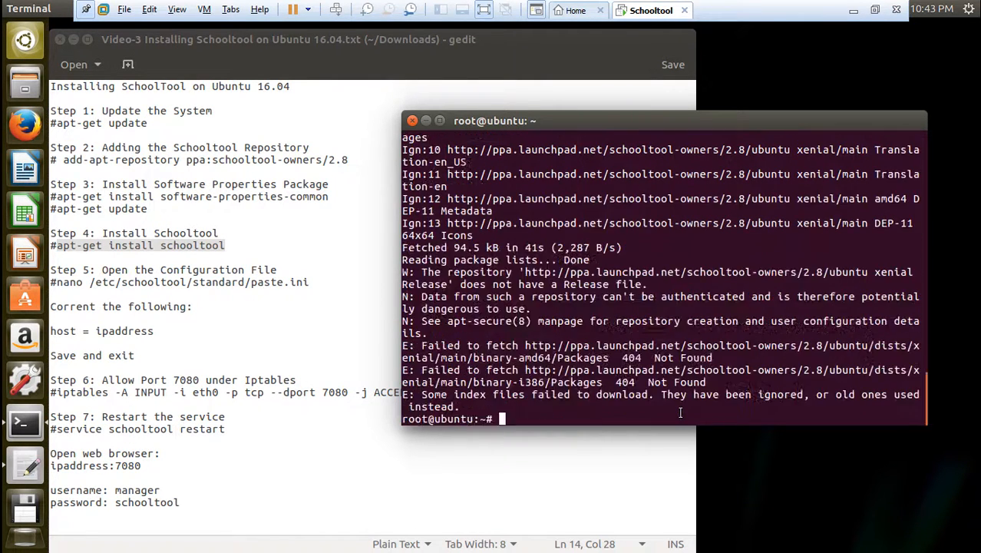
{"action": "type", "text": "clear"}
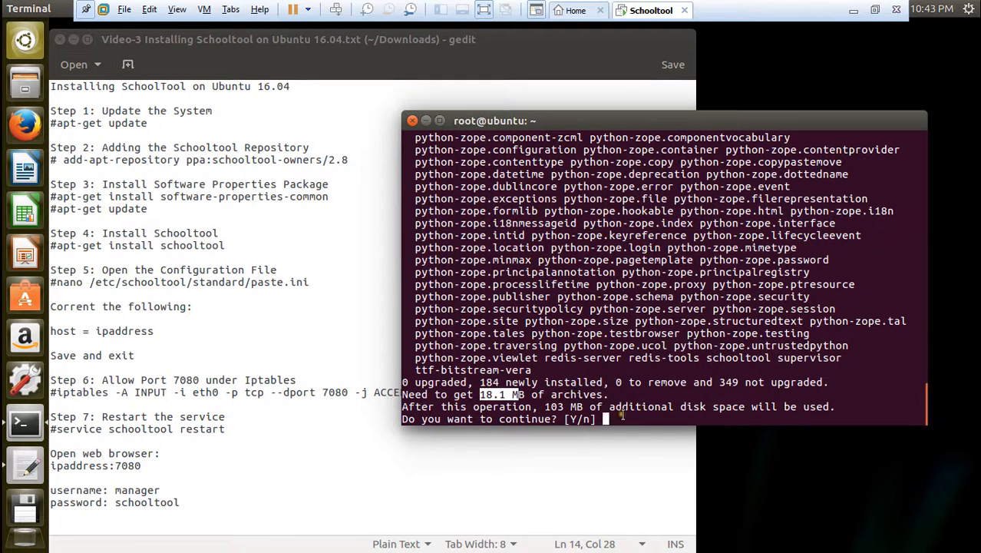
{"action": "type", "text": "y"}
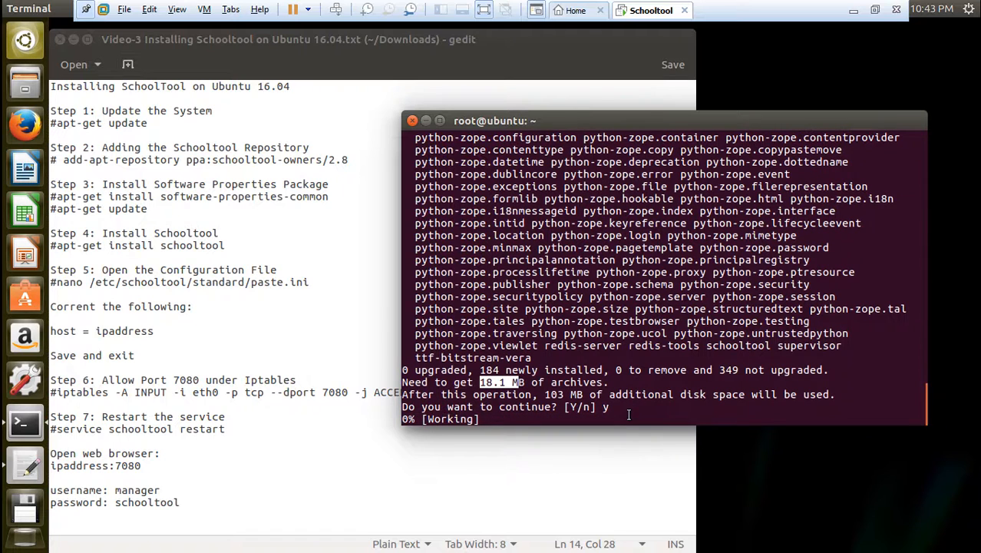
{"action": "scroll", "scroll_direction": "down", "scroll_amount": 3}
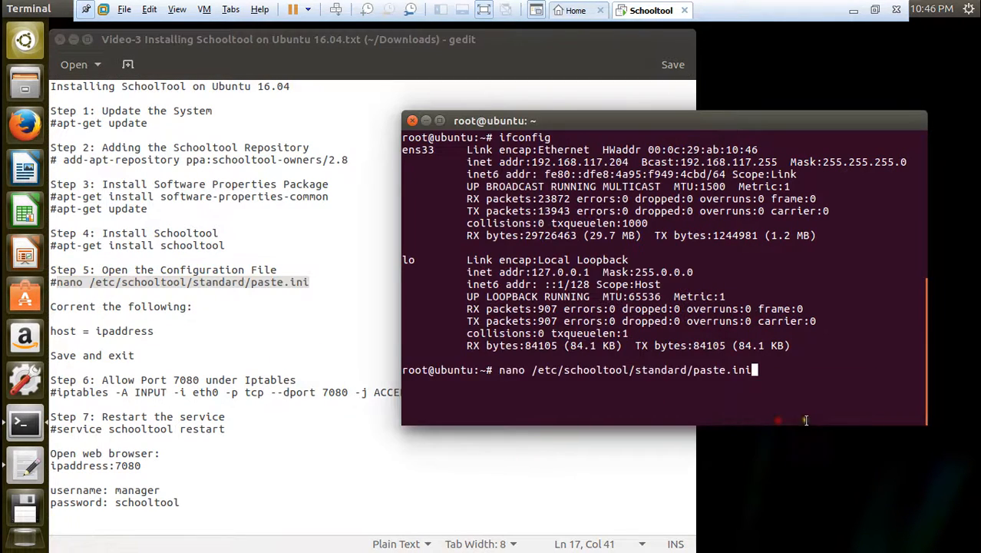
Edit /etc/schooltool/standard/paste.ini in nano, set host = 192.168.117.204 and save on exit.
{"action": "key", "text": "Return"}
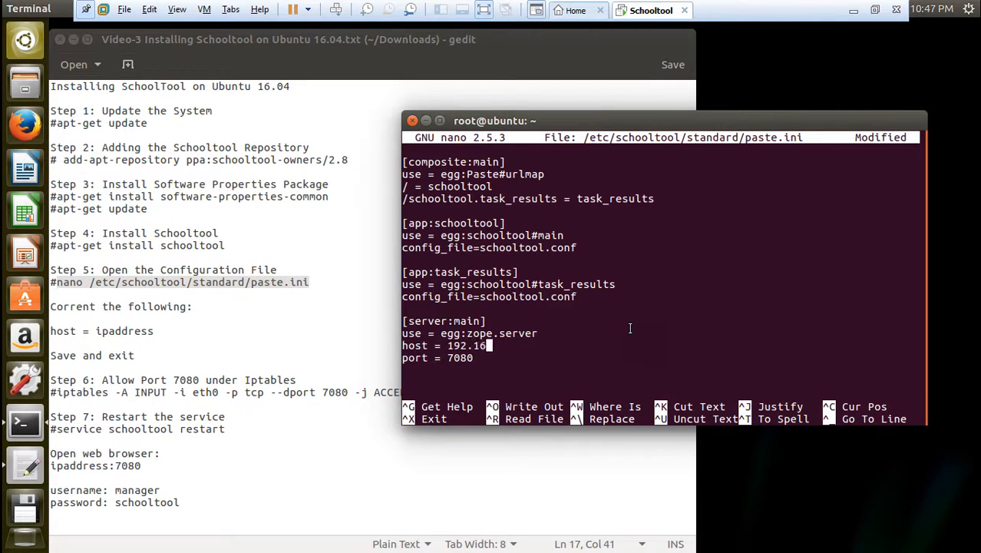
{"action": "type", "text": "8.117"}
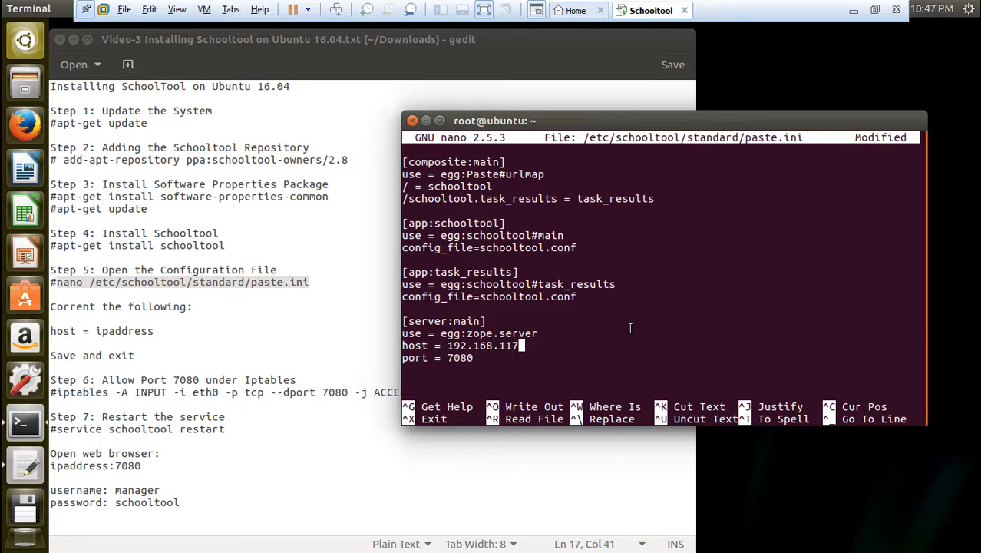
{"action": "type", "text": "20"}
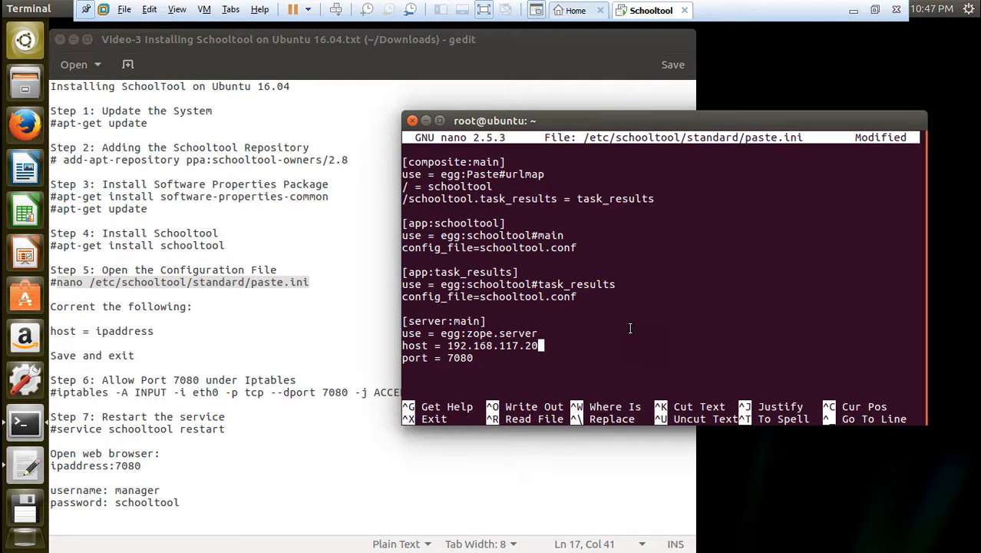
{"action": "key", "text": "ctrl+x"}
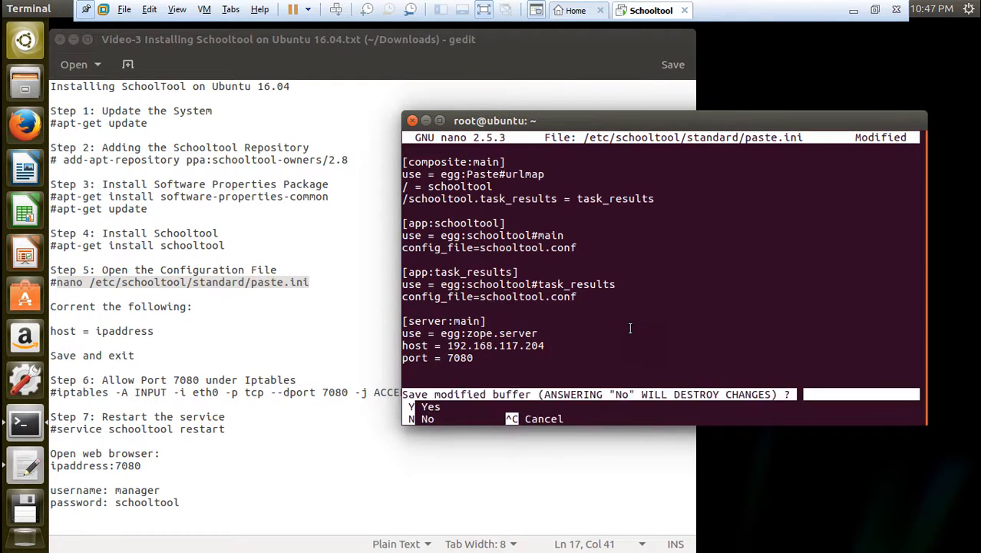
{"action": "key", "text": "n"}
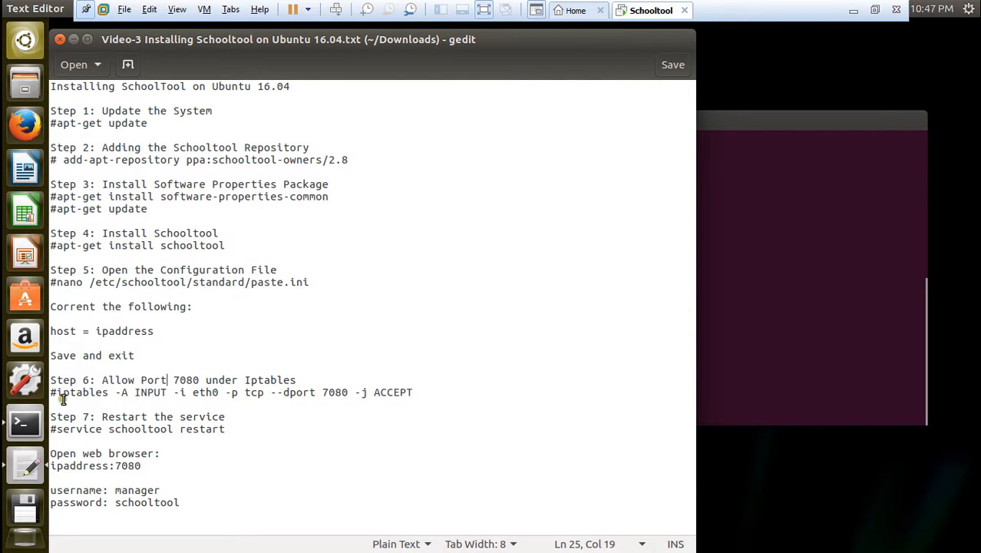
Run the iptables rule accepting tcp port 7080 on eth0, then service schooltool restart.
{"action": "left_click_drag", "start_coordinate": [51, 393], "coordinate": [368, 393]}
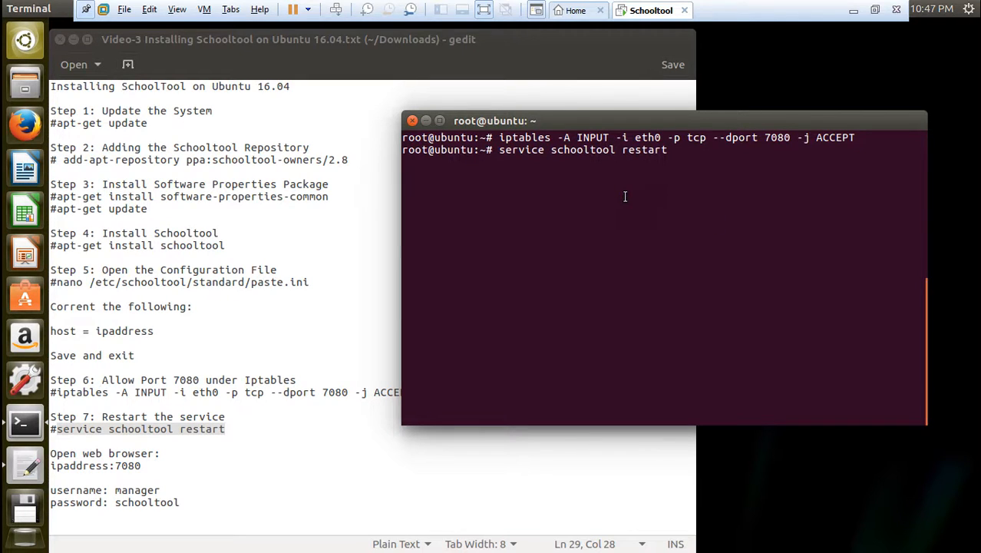
{"action": "key", "text": "Return"}
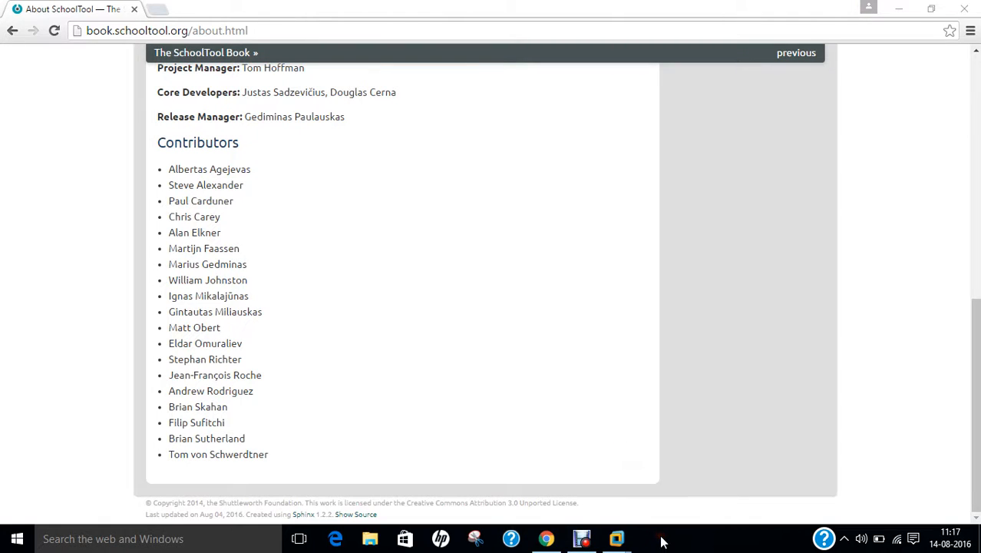
Load the SchoolTool site at 192.168.117.204:7080 in a new browser tab.
{"action": "left_click", "coordinate": [157, 9]}
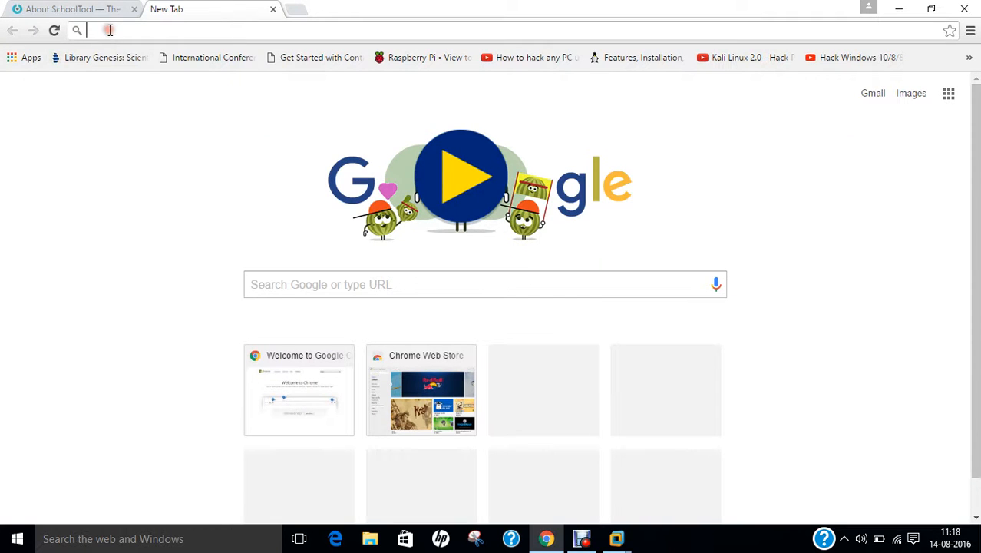
{"action": "type", "text": "192.168.117.204"}
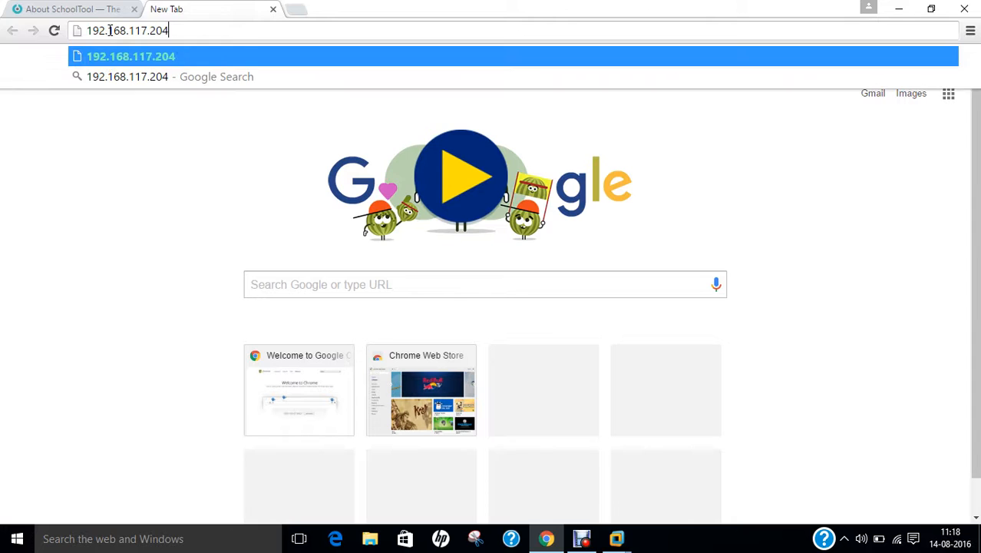
{"action": "type", "text": ":7080/calendar"}
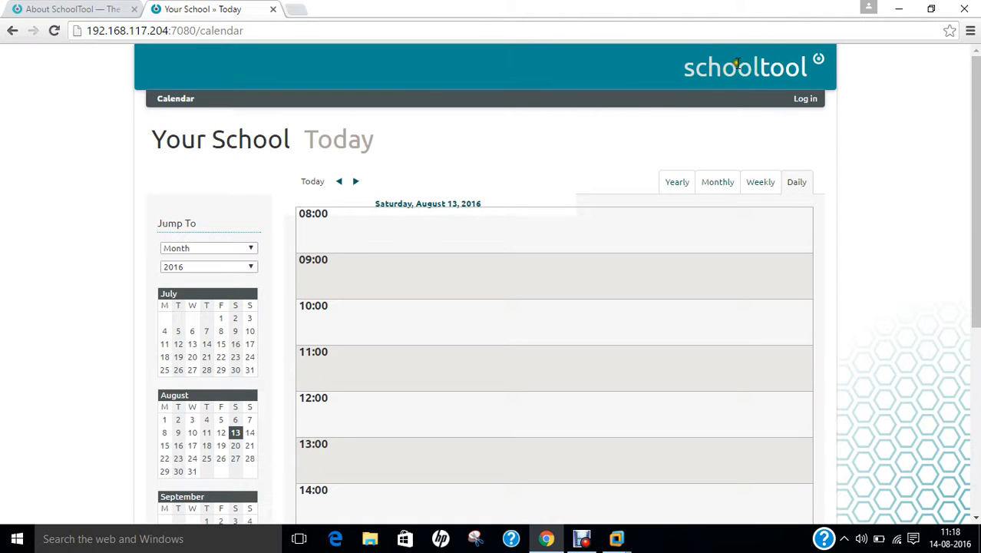
{"action": "left_click", "coordinate": [804, 98]}
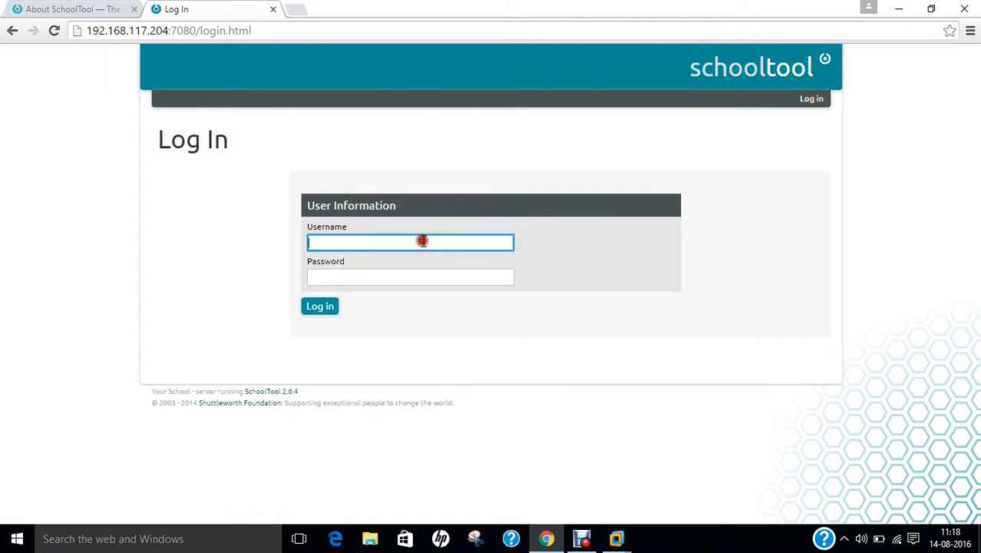
{"action": "type", "text": "manager"}
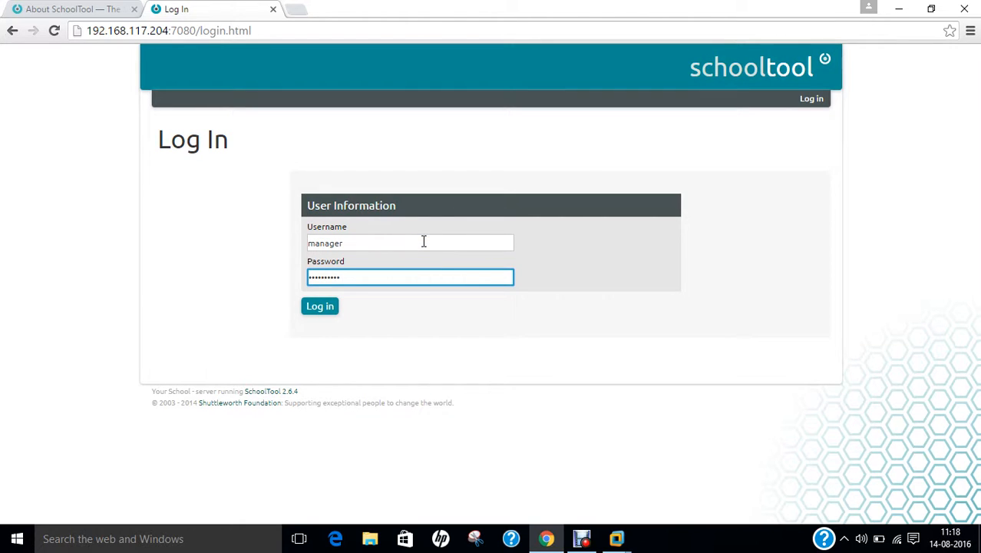
{"action": "left_click", "coordinate": [319, 306]}
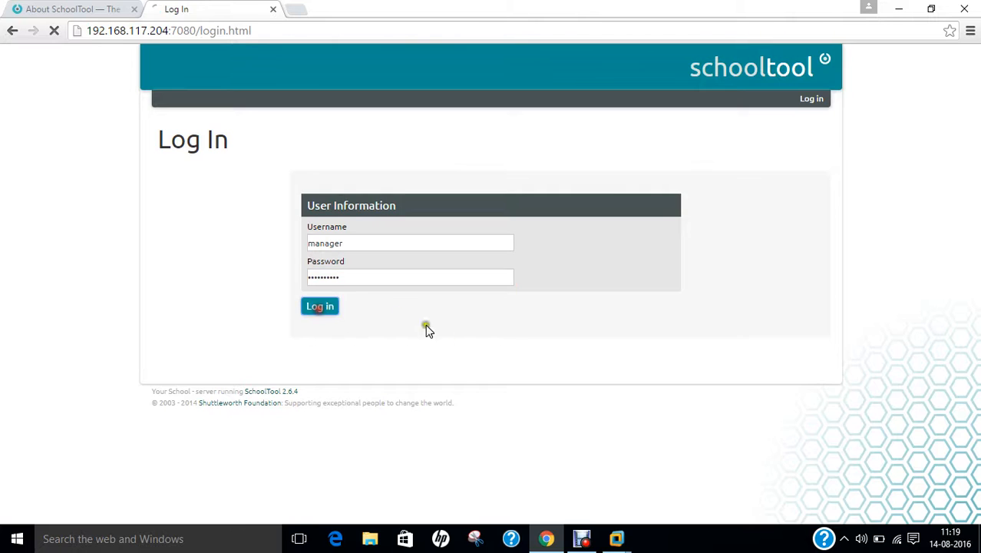
{"action": "left_click", "coordinate": [320, 306]}
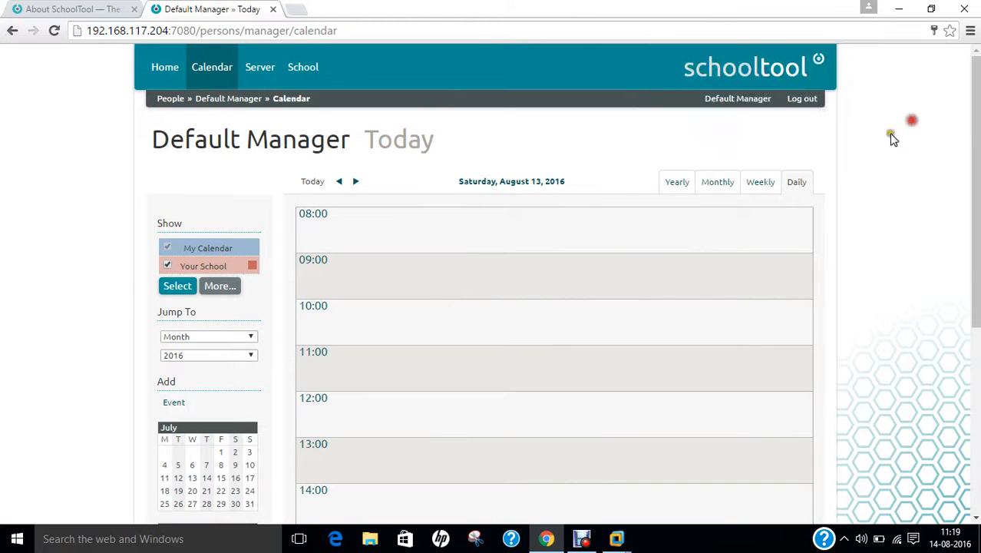
{"action": "scroll", "scroll_direction": "down", "scroll_amount": 3}
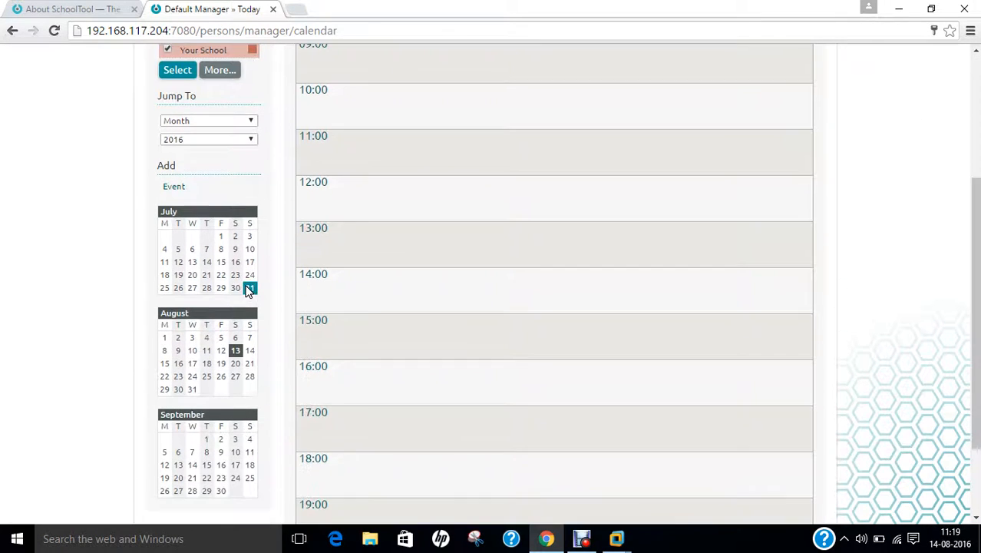
{"action": "scroll", "scroll_direction": "down", "scroll_amount": 3}
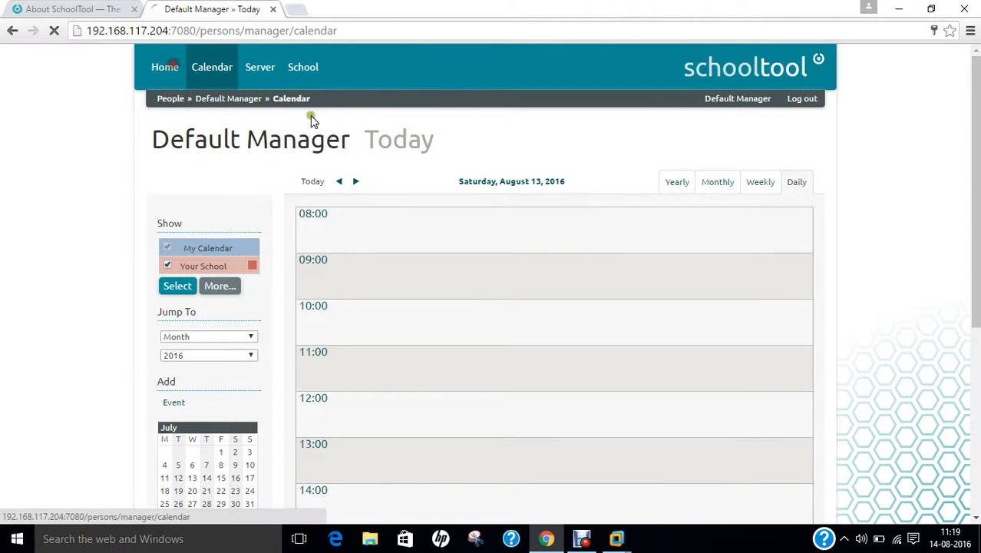
View the Default Manager home profile with general information, contacts and advisory sections.
{"action": "left_click", "coordinate": [737, 98]}
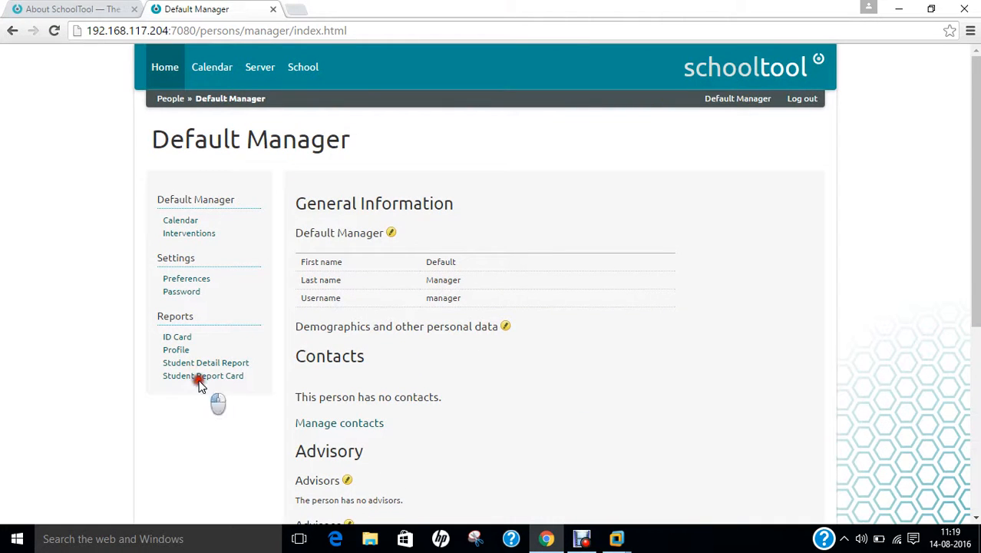
{"action": "left_click", "coordinate": [203, 375]}
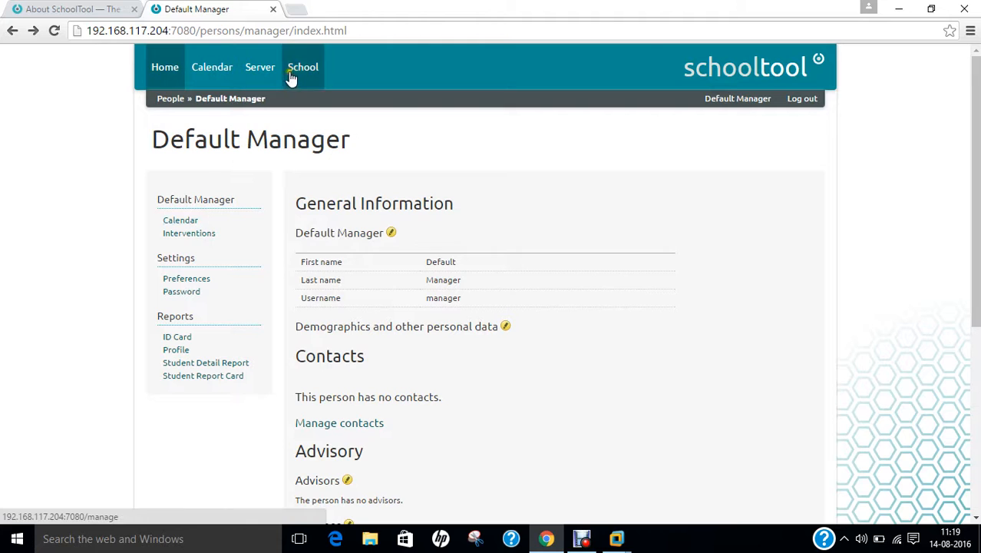
View the Your School management page, which lists no configured school years.
{"action": "left_click", "coordinate": [302, 67]}
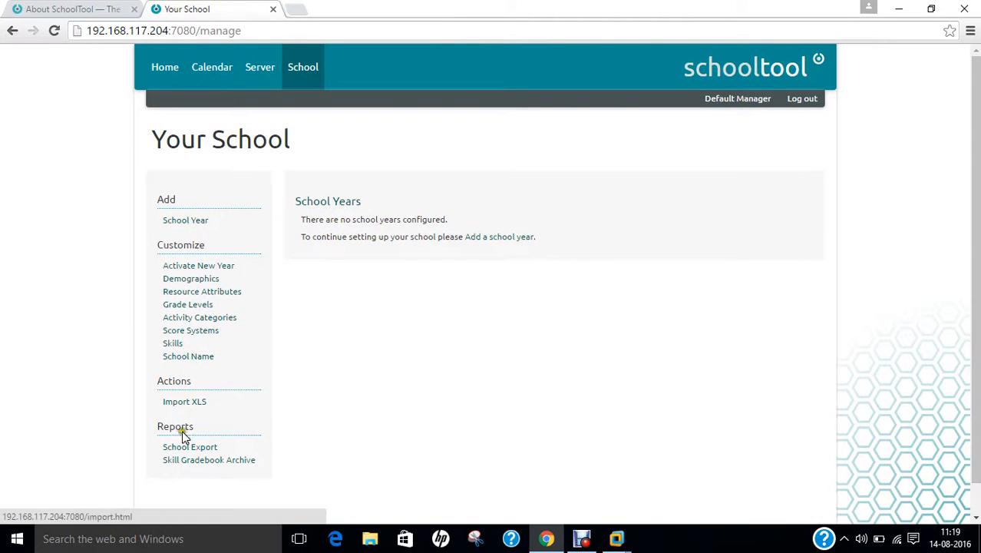
{"action": "mouse_move", "coordinate": [249, 298]}
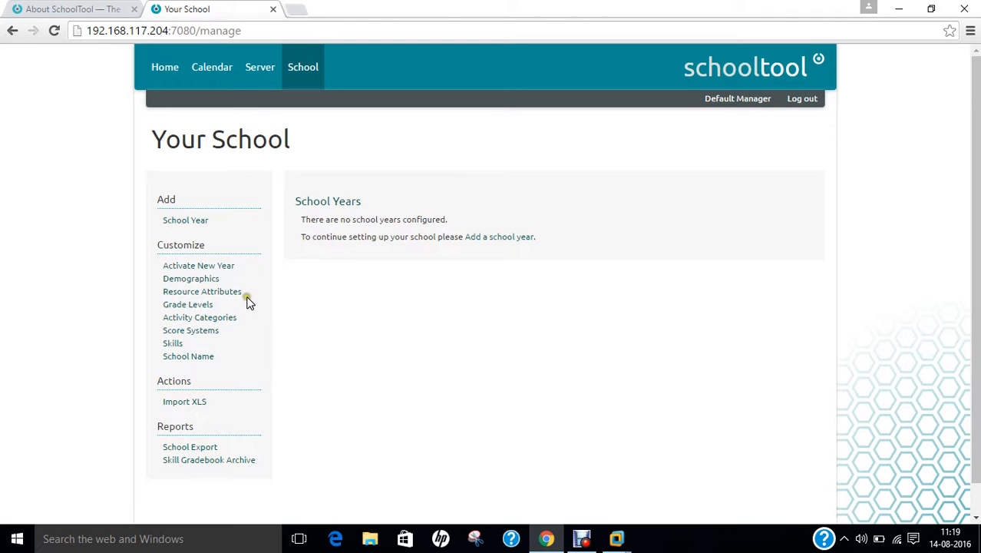
{"action": "mouse_move", "coordinate": [254, 307]}
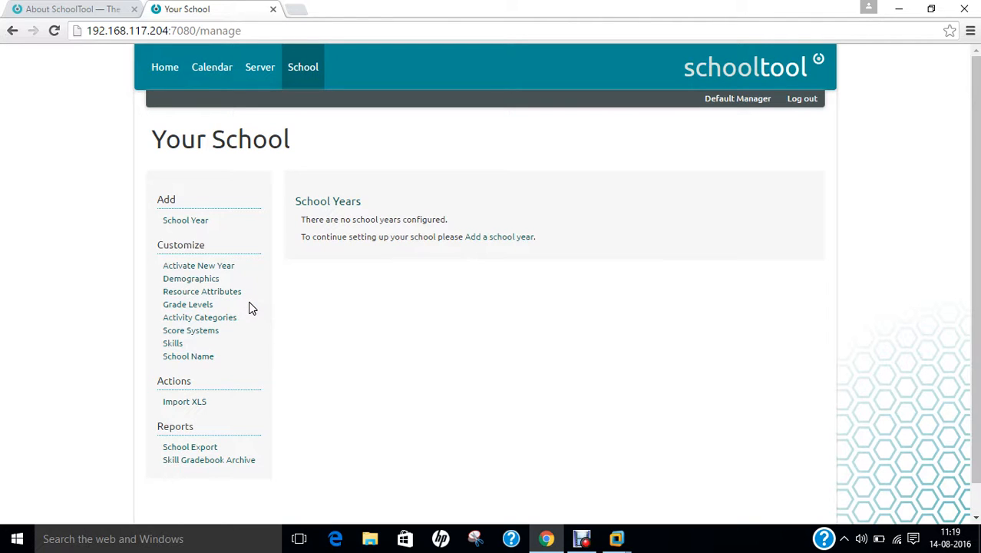
{"action": "mouse_move", "coordinate": [653, 543]}
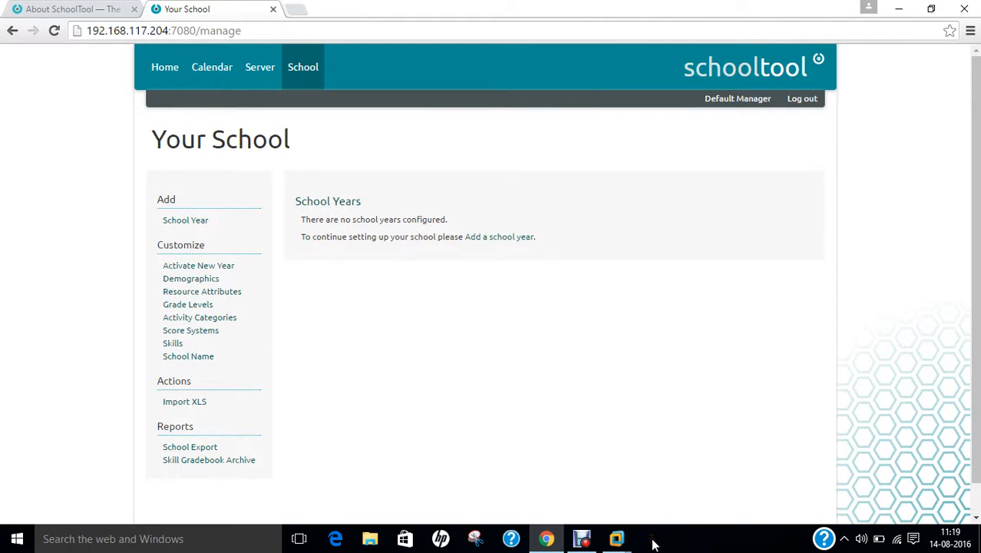